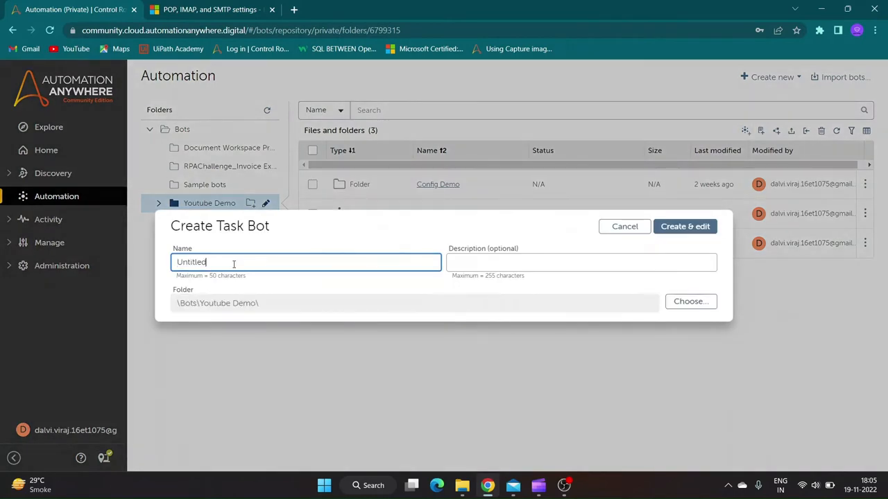
Step: Name the new task bot 'Email Automation' and create it for editing
{"action": "type", "text": "Email Au"}
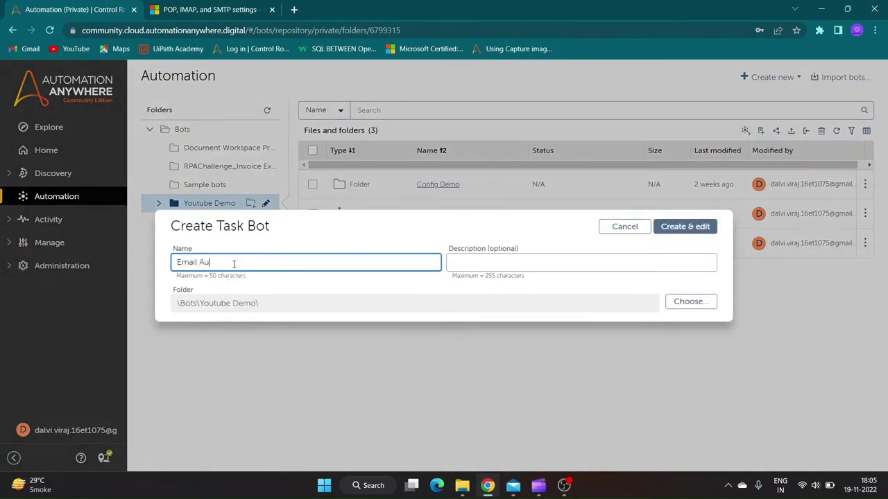
{"action": "left_click", "coordinate": [684, 226]}
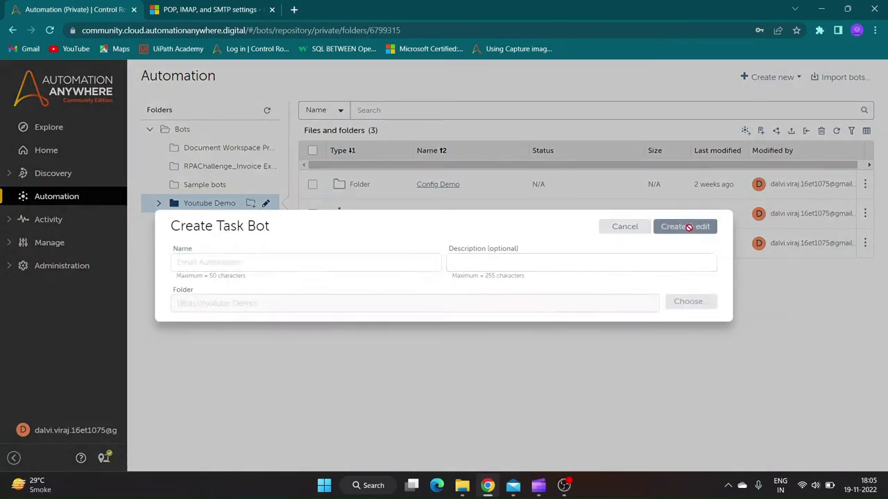
{"action": "left_click", "coordinate": [685, 226]}
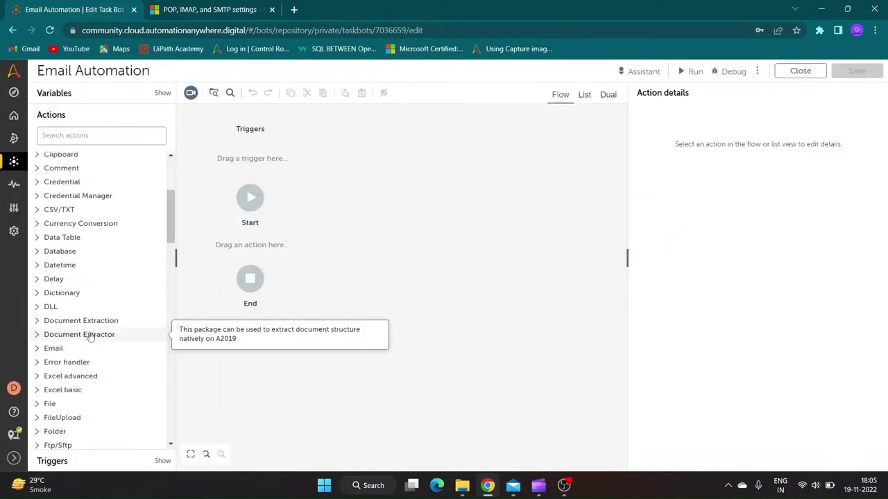
Step: Expand the Email package to list its actions such as Connect, Forward and Send
{"action": "left_click", "coordinate": [52, 348]}
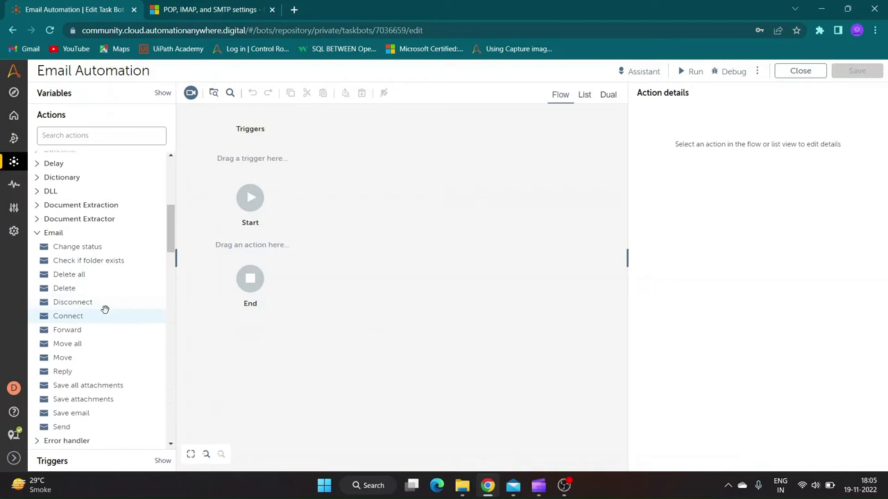
{"action": "mouse_move", "coordinate": [298, 352]}
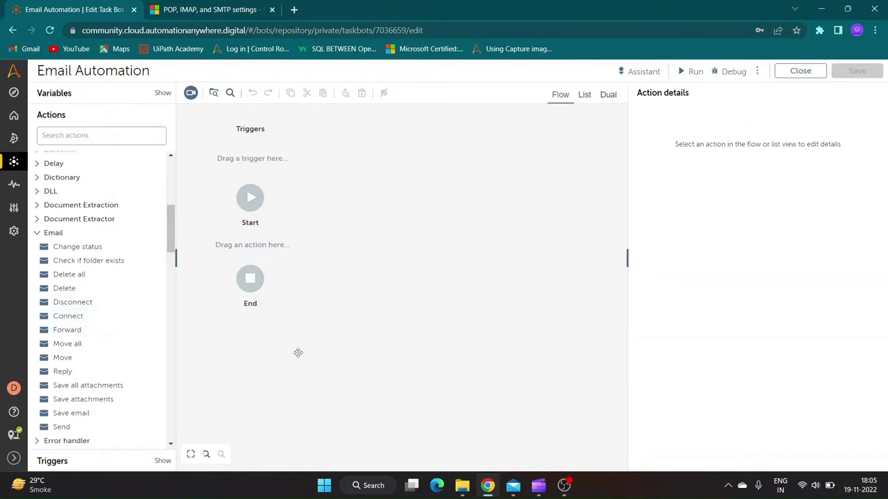
{"action": "mouse_move", "coordinate": [69, 274]}
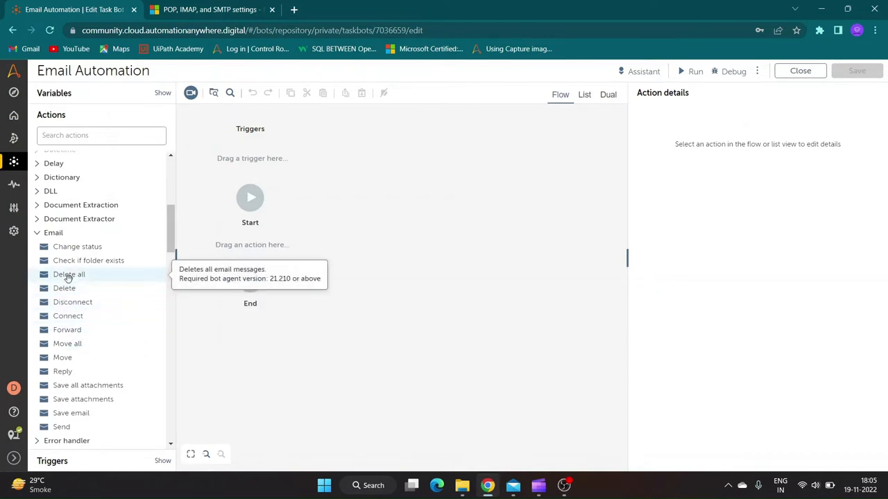
{"action": "mouse_move", "coordinate": [64, 287]}
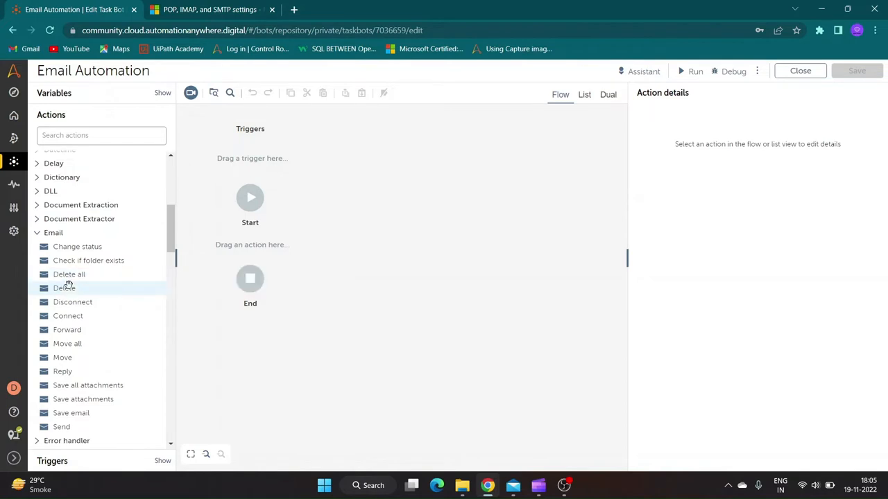
{"action": "mouse_move", "coordinate": [63, 288]}
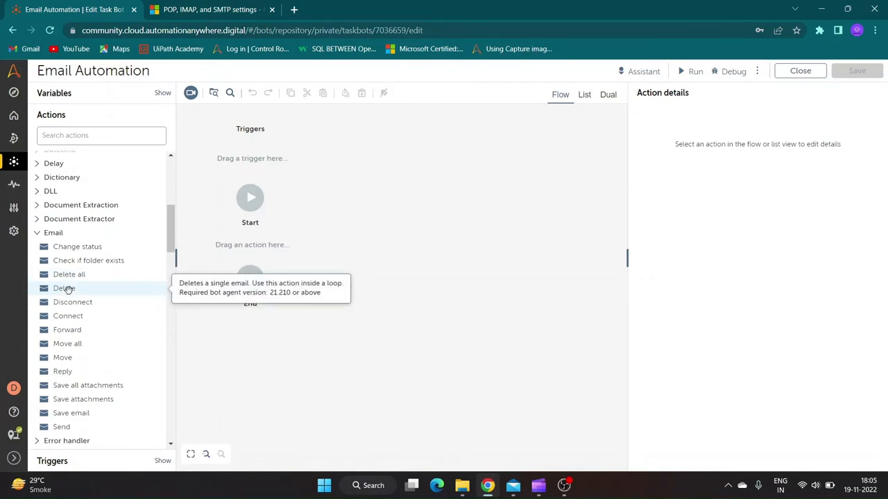
{"action": "mouse_move", "coordinate": [282, 277]}
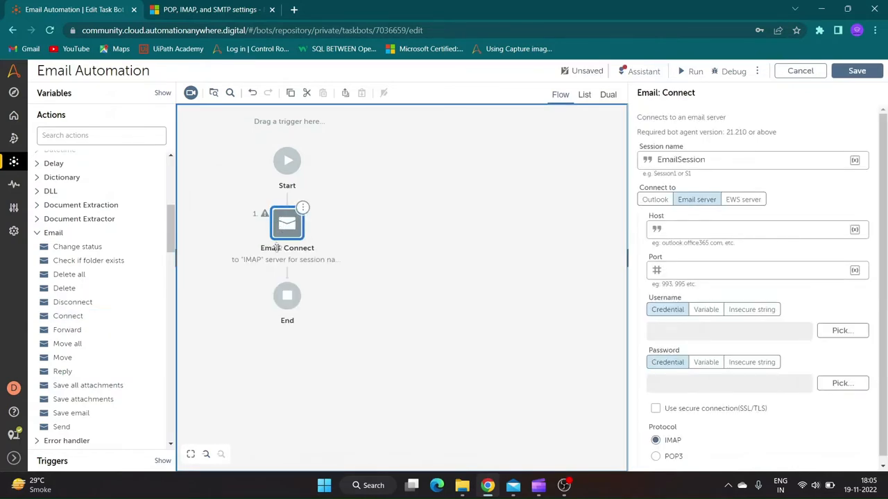
{"action": "mouse_move", "coordinate": [697, 324]}
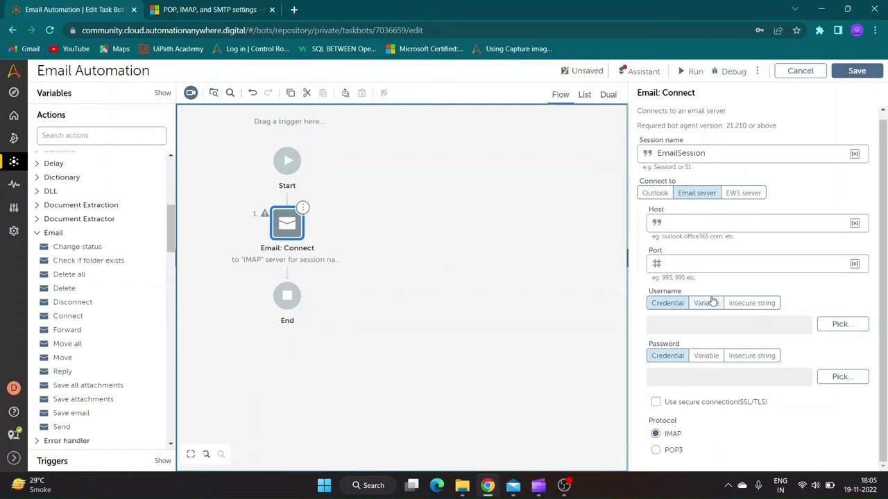
{"action": "mouse_move", "coordinate": [679, 202]}
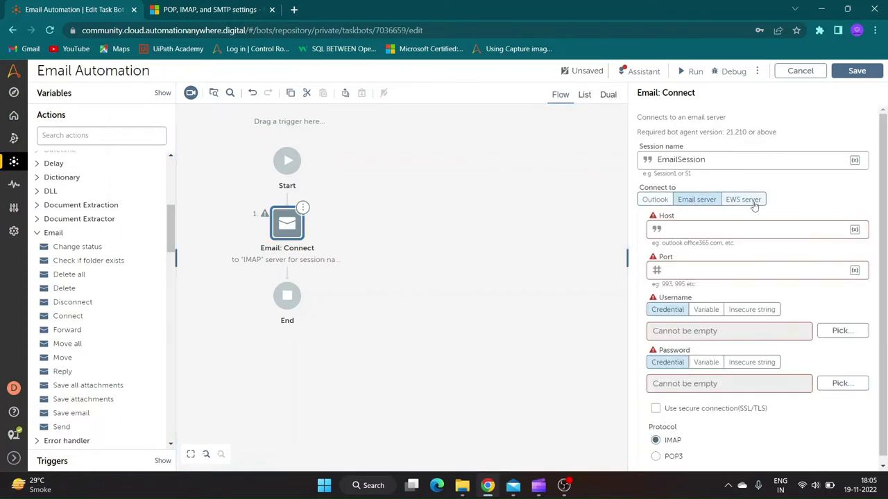
Step: Preview the EWS server option, then keep the plain Email server connection type
{"action": "left_click", "coordinate": [742, 200]}
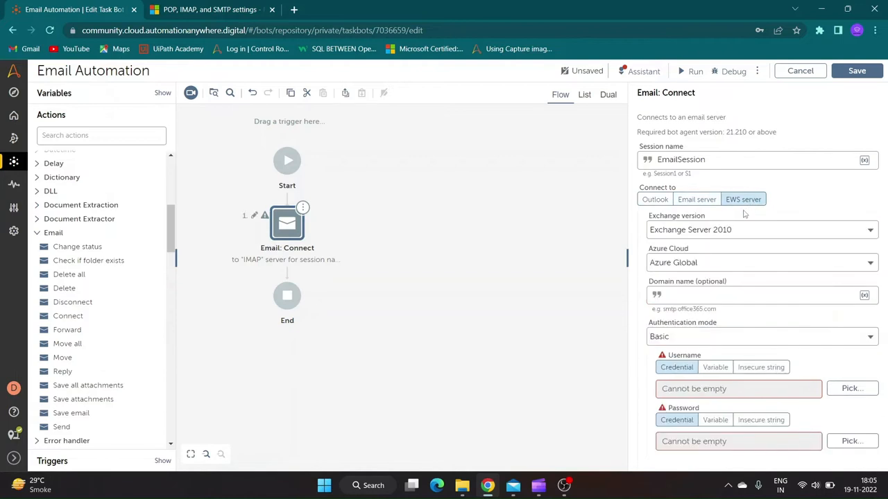
{"action": "left_click", "coordinate": [696, 199]}
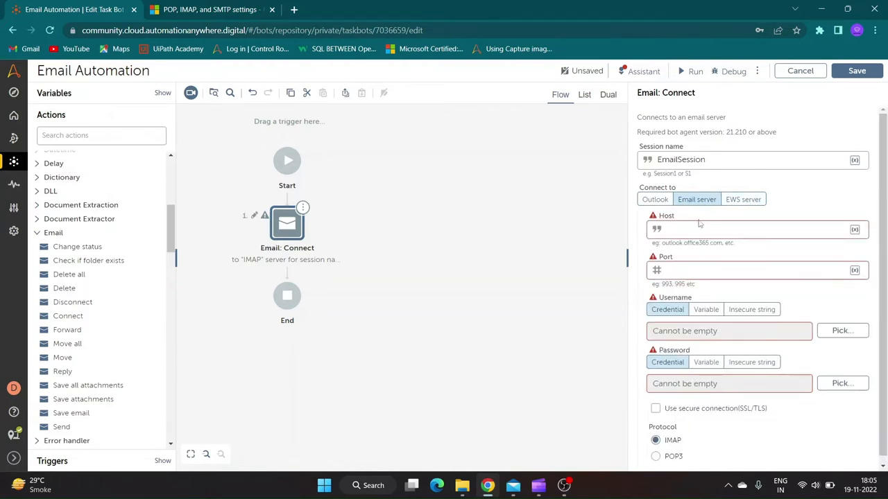
{"action": "left_click", "coordinate": [749, 229]}
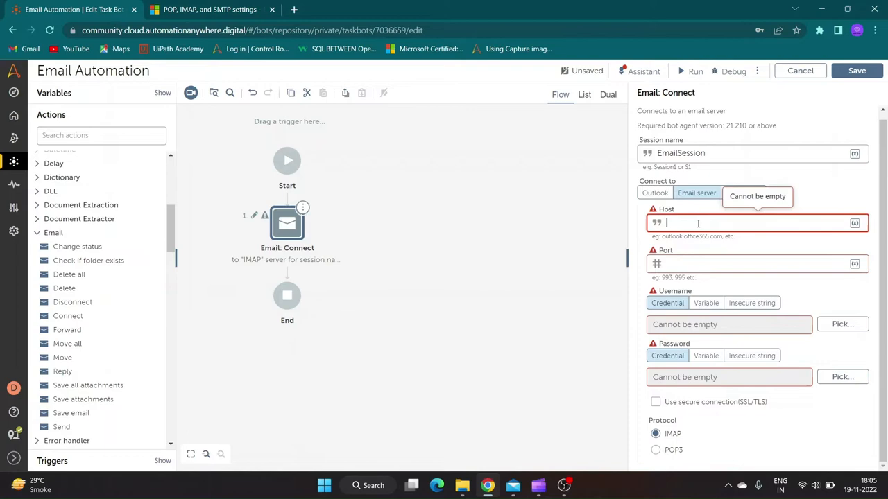
{"action": "mouse_move", "coordinate": [527, 492]}
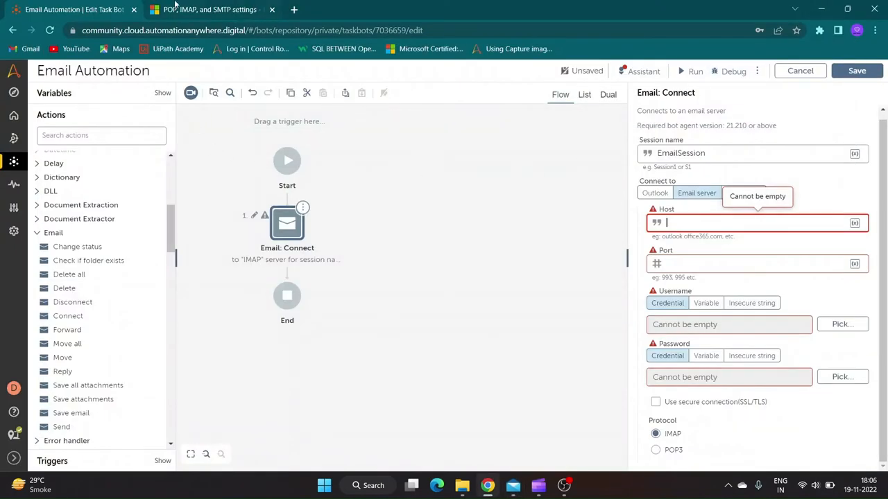
{"action": "left_click", "coordinate": [208, 10]}
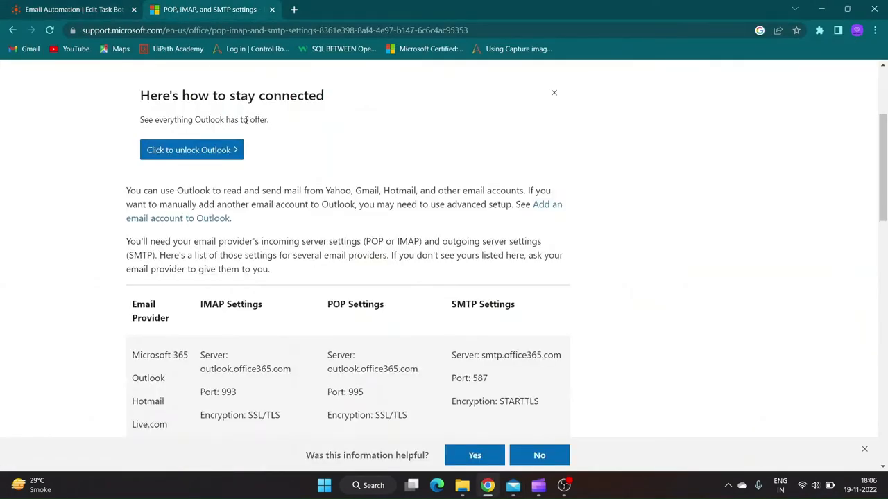
{"action": "scroll", "scroll_direction": "down", "scroll_amount": 3}
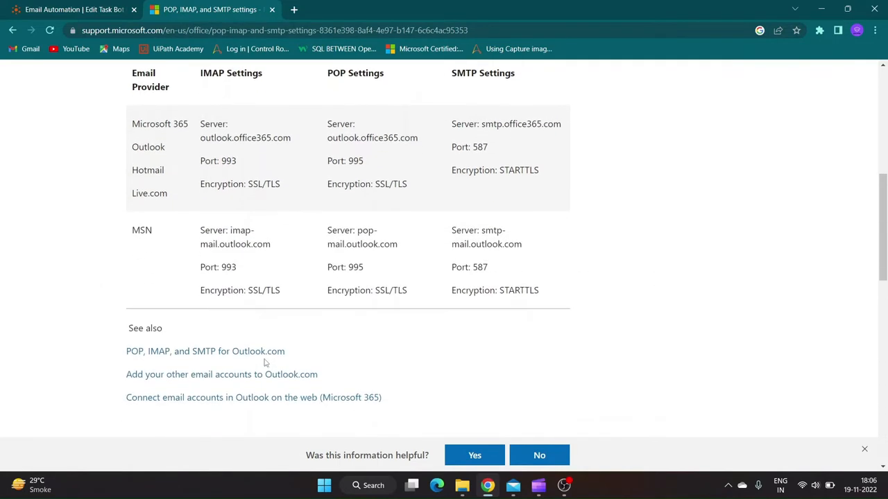
{"action": "mouse_move", "coordinate": [298, 253]}
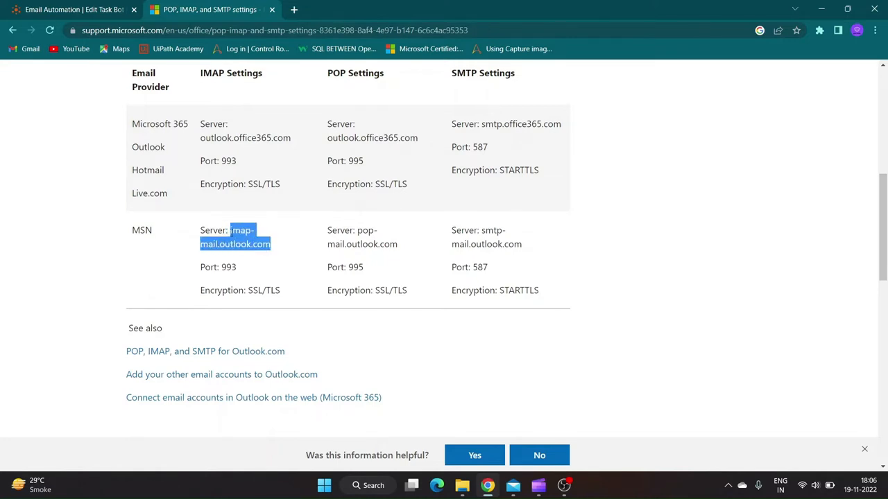
{"action": "left_click", "coordinate": [69, 9]}
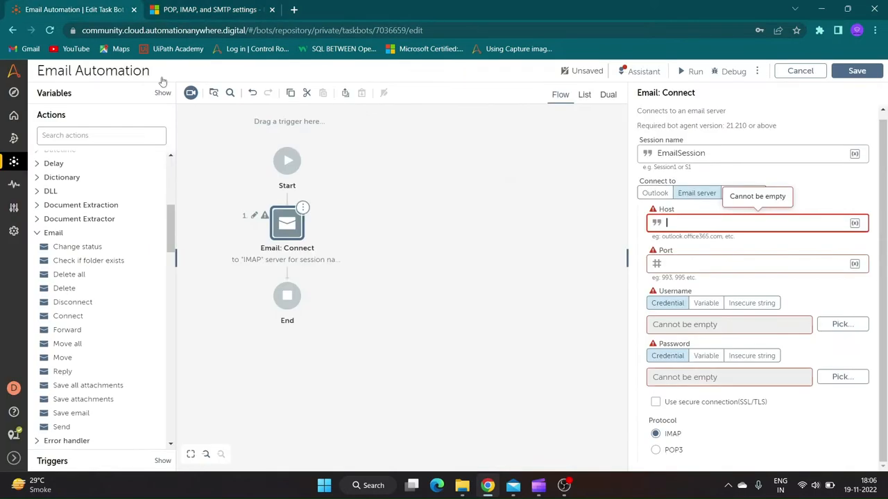
Step: Set the Connect host to imap-mail.outlook.com and the port to 993
{"action": "type", "text": "imap-mail.outlook.com"}
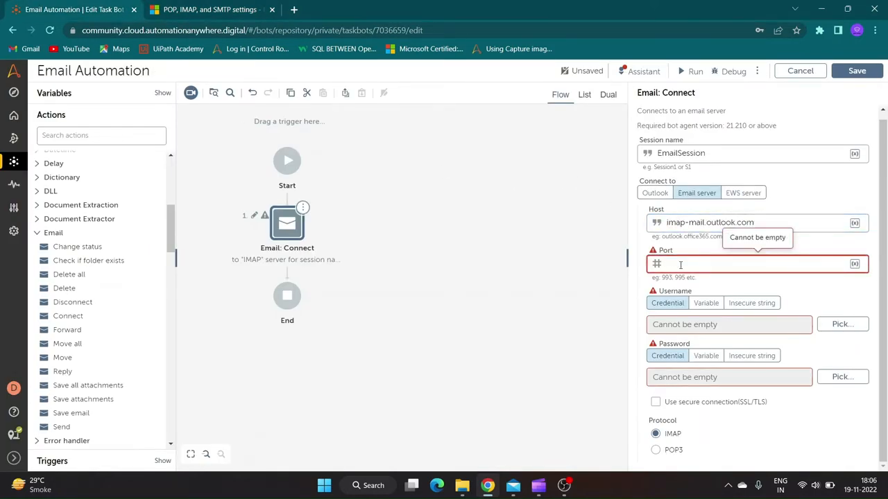
{"action": "left_click", "coordinate": [208, 9]}
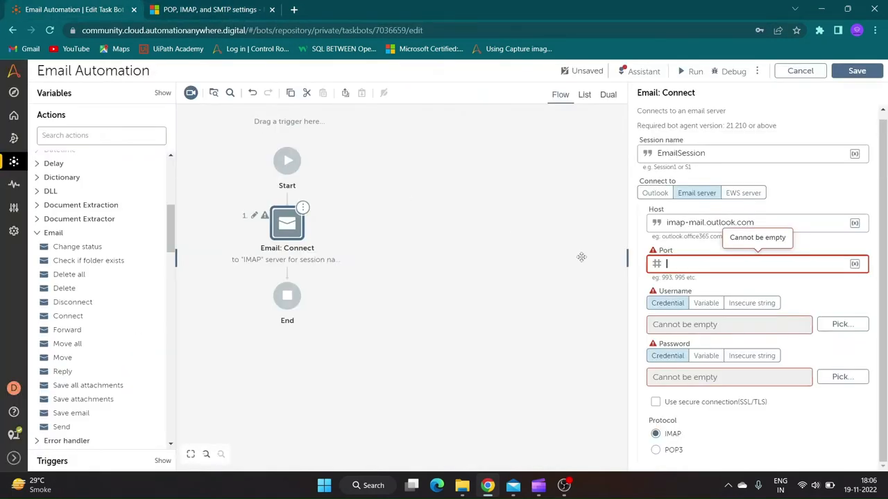
{"action": "type", "text": "993"}
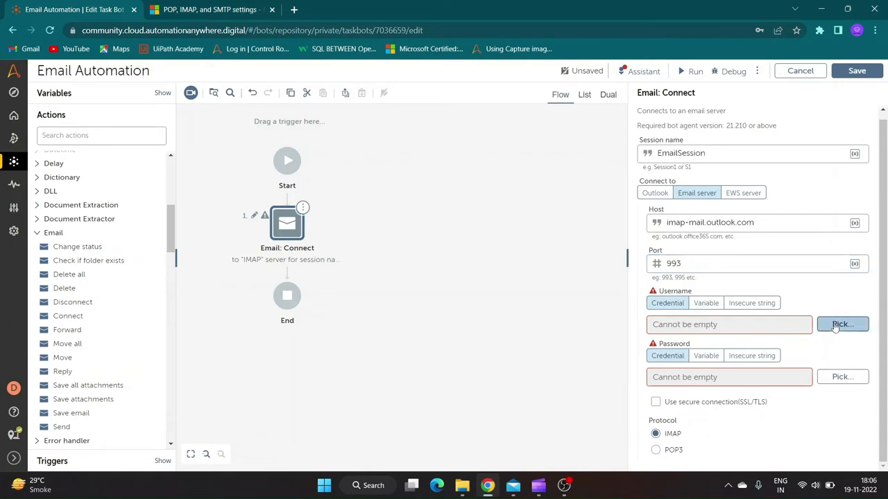
Step: Use Maillocker OutlookMail credentials for username and password, require secure connection, and save
{"action": "left_click", "coordinate": [842, 323]}
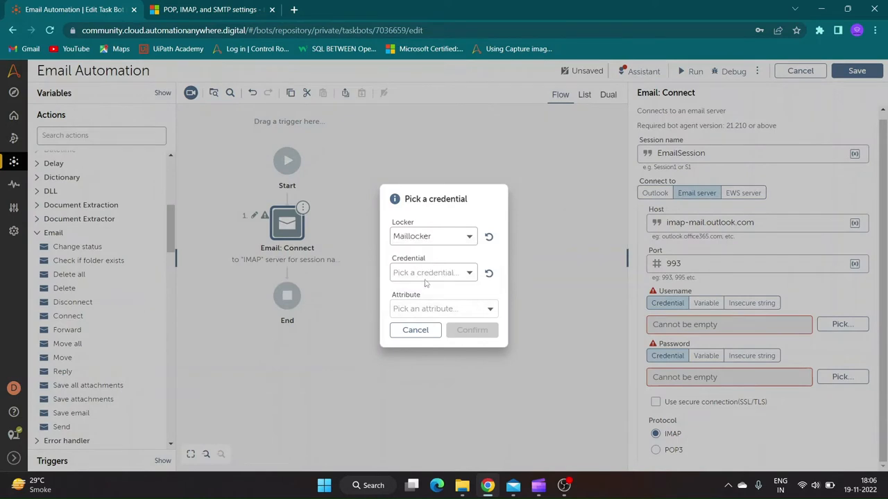
{"action": "left_click", "coordinate": [433, 272]}
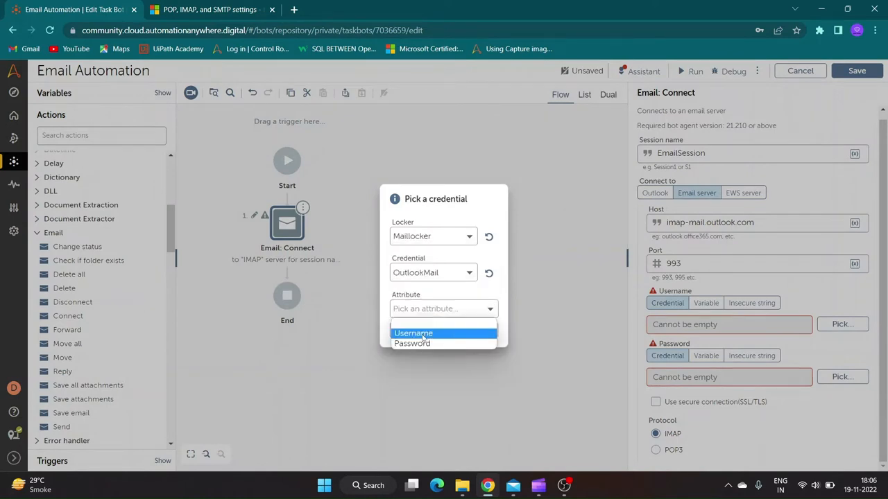
{"action": "left_click", "coordinate": [413, 333]}
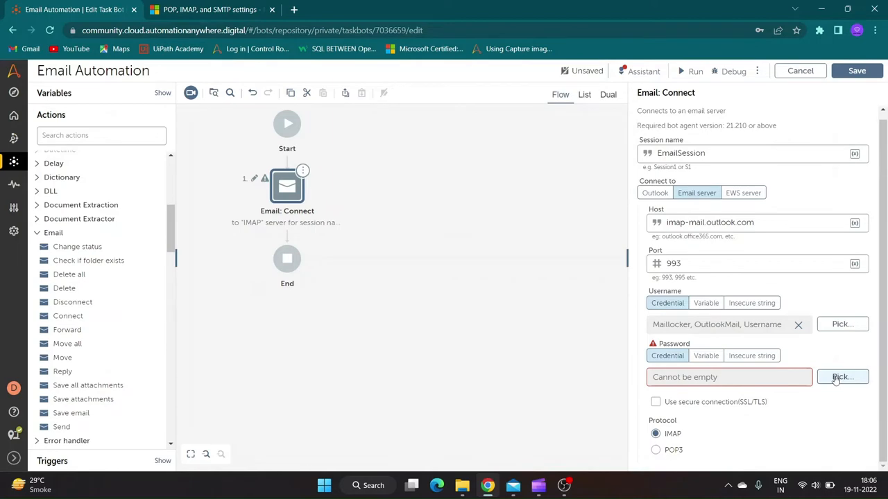
{"action": "left_click", "coordinate": [842, 377]}
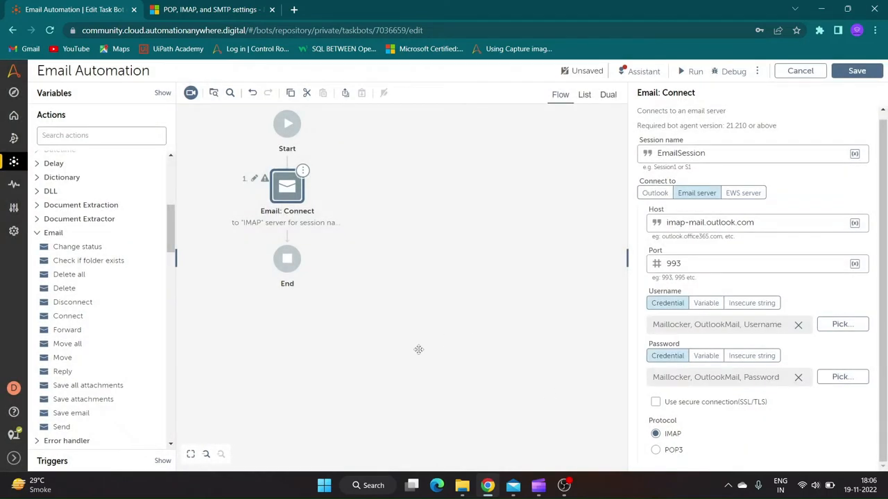
{"action": "left_click", "coordinate": [656, 401]}
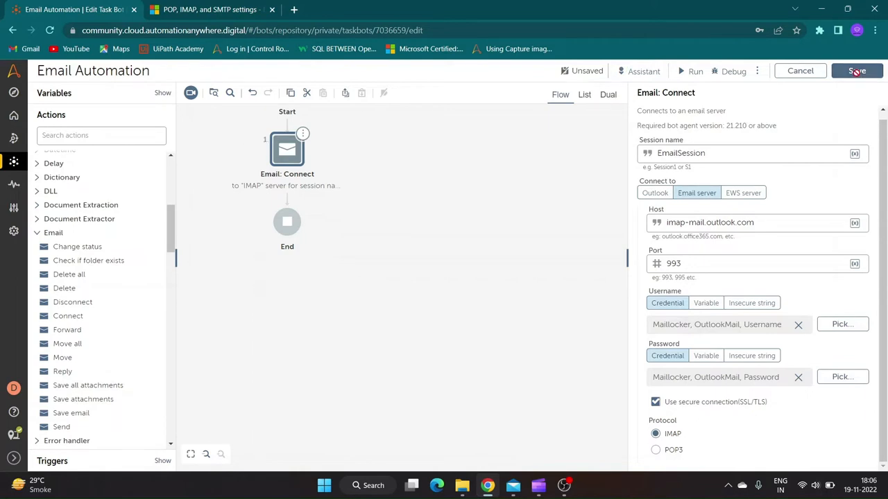
{"action": "left_click", "coordinate": [857, 71]}
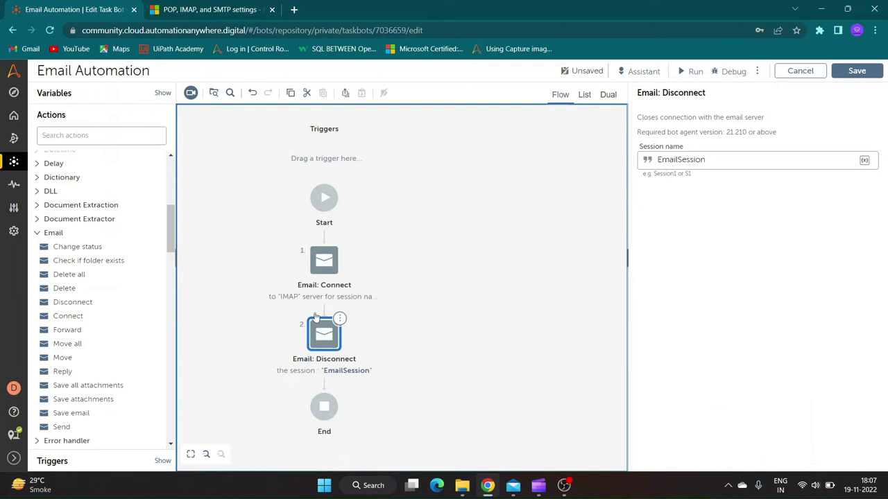
{"action": "scroll", "scroll_direction": "down", "scroll_amount": 3}
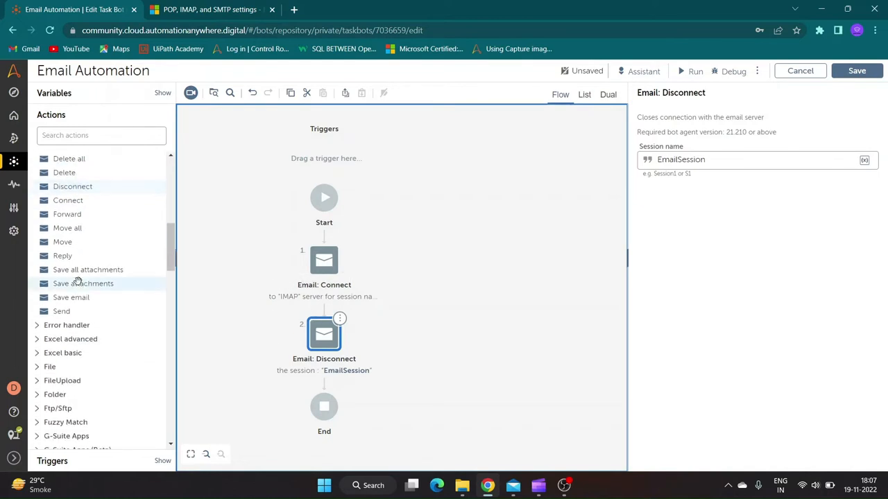
{"action": "left_click", "coordinate": [101, 134]}
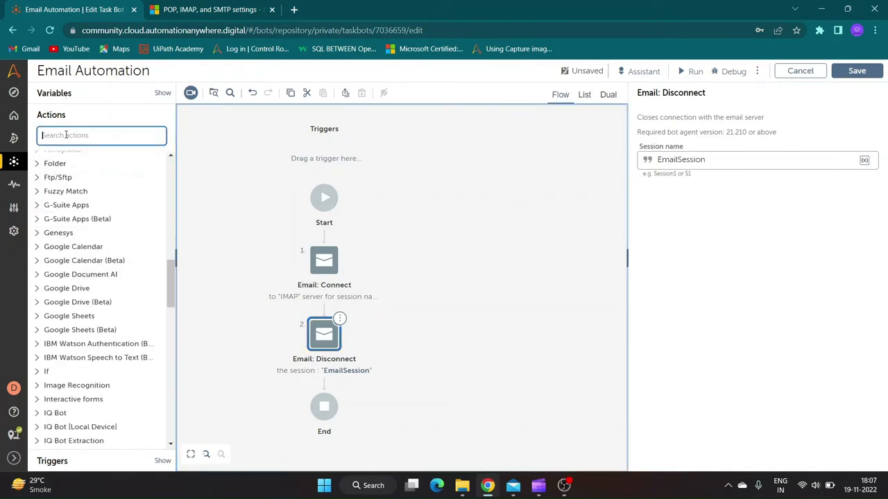
Step: Add a Loop over each mail in the EmailSession Inbox, fetching messages as PLAINTEXT
{"action": "type", "text": "loop"}
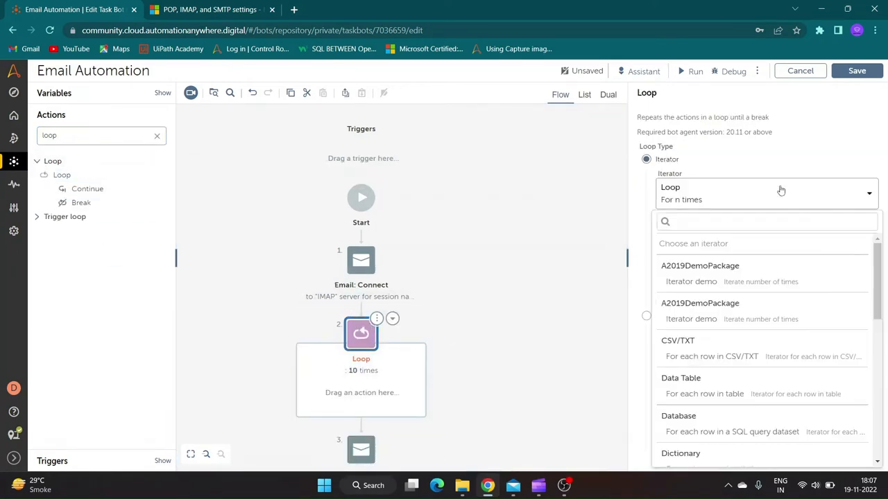
{"action": "scroll", "scroll_direction": "down", "scroll_amount": 3}
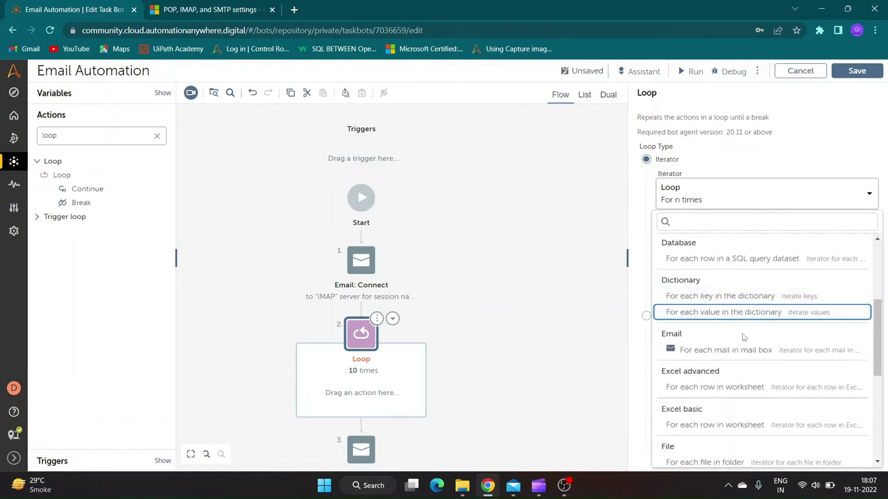
{"action": "left_click", "coordinate": [725, 350]}
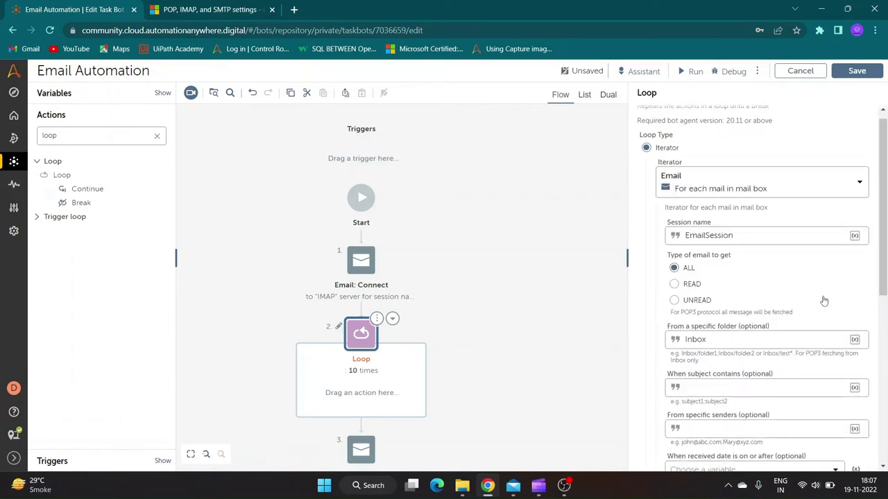
{"action": "scroll", "scroll_direction": "down", "scroll_amount": 3}
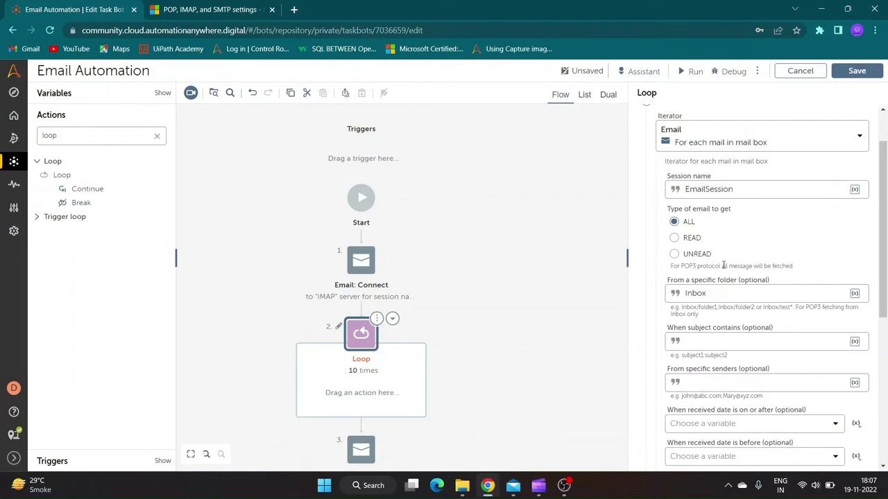
{"action": "scroll", "scroll_direction": "down", "scroll_amount": 3}
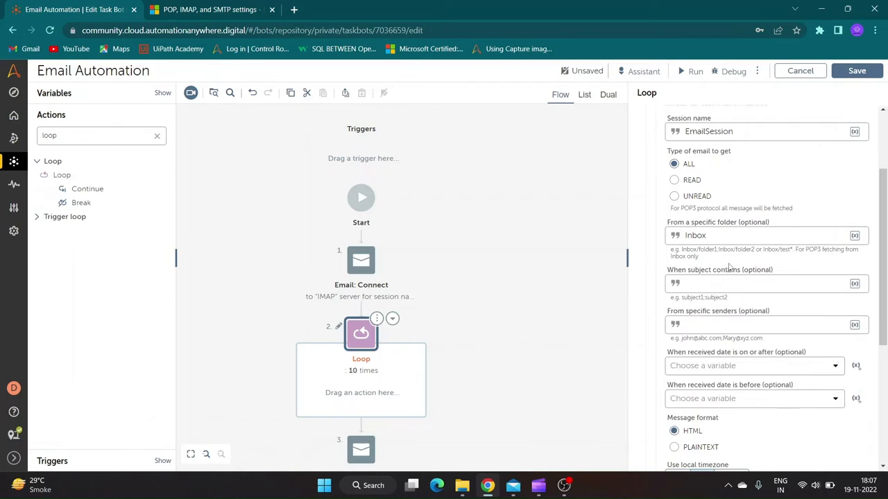
{"action": "scroll", "scroll_direction": "down", "scroll_amount": 3}
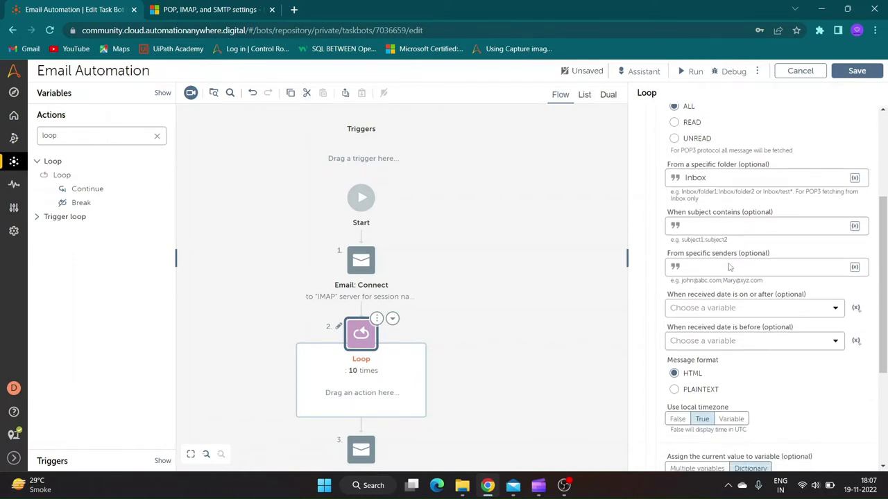
{"action": "scroll", "scroll_direction": "down", "scroll_amount": 3}
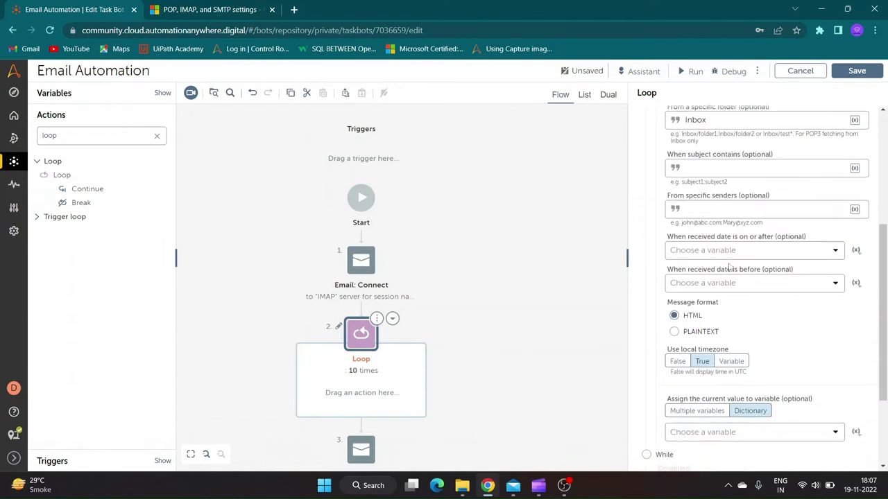
{"action": "mouse_move", "coordinate": [735, 280]}
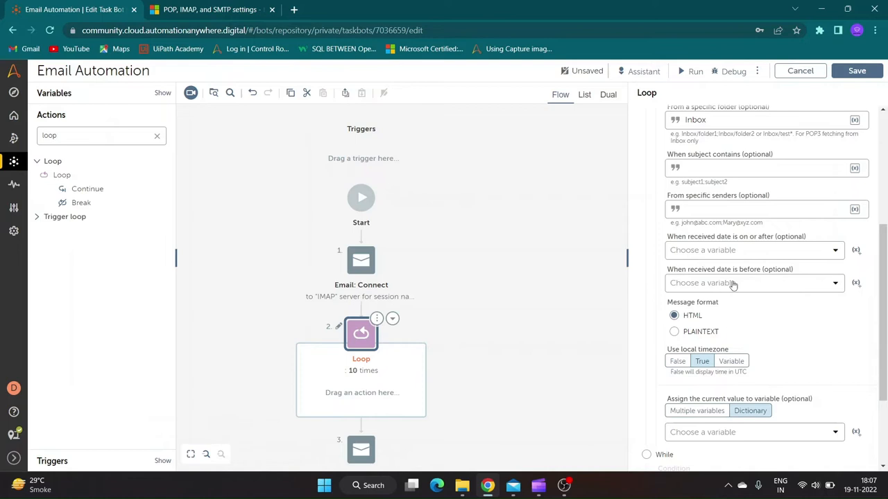
{"action": "scroll", "scroll_direction": "down", "scroll_amount": 3}
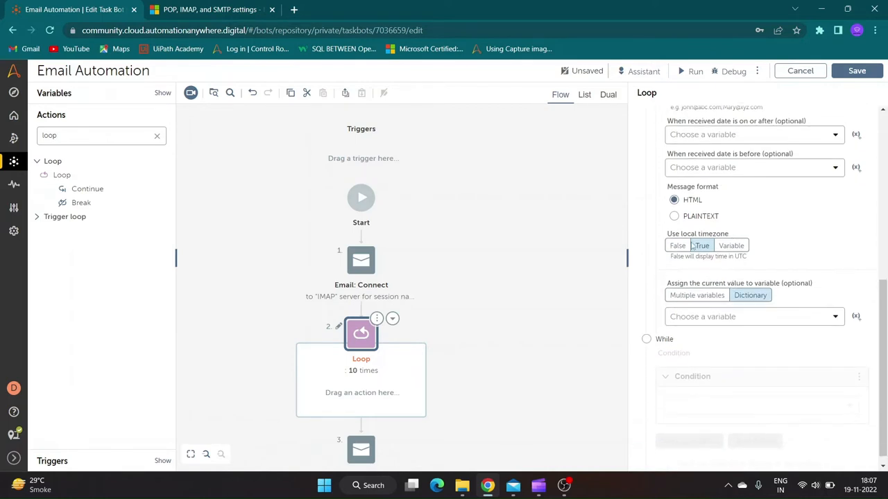
{"action": "left_click", "coordinate": [673, 215]}
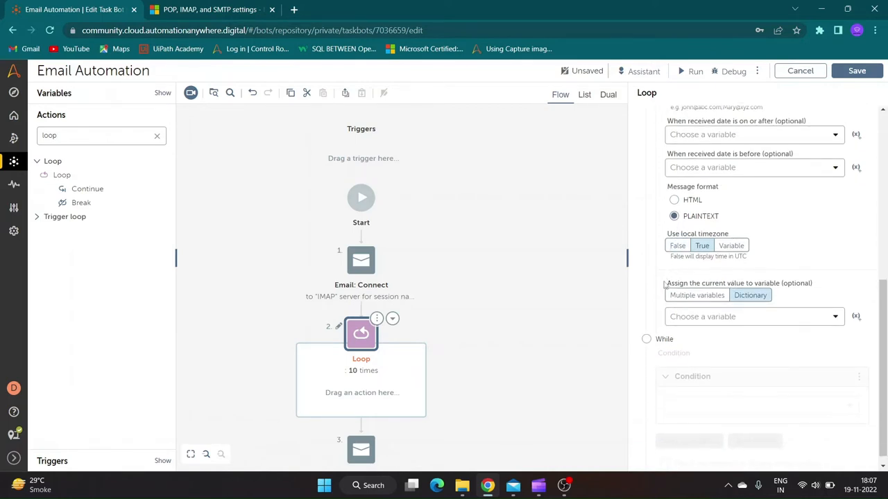
{"action": "scroll", "scroll_direction": "down", "scroll_amount": 3}
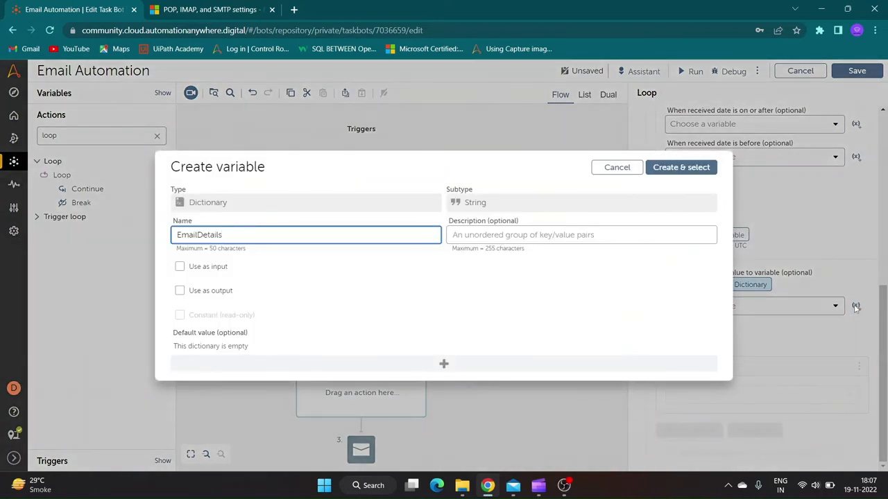
Step: Rename the loop's dictionary variable to EmailData and create it
{"action": "left_click", "coordinate": [232, 234]}
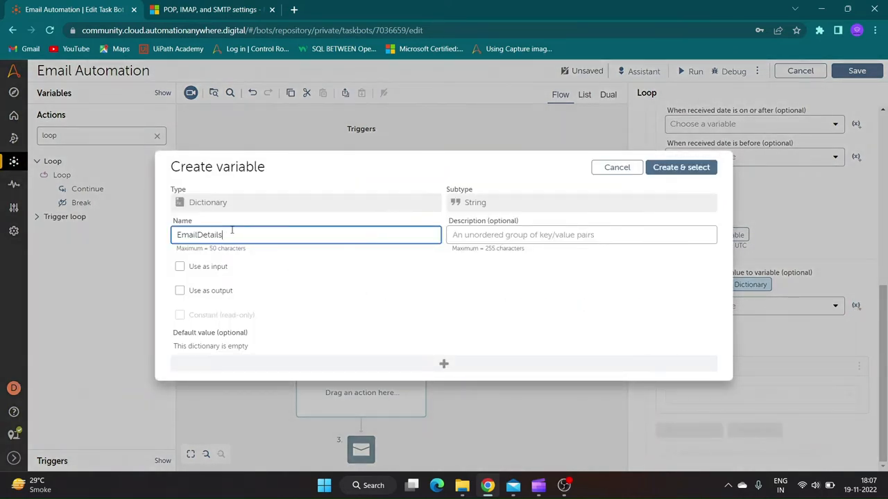
{"action": "key", "text": "Backspace"}
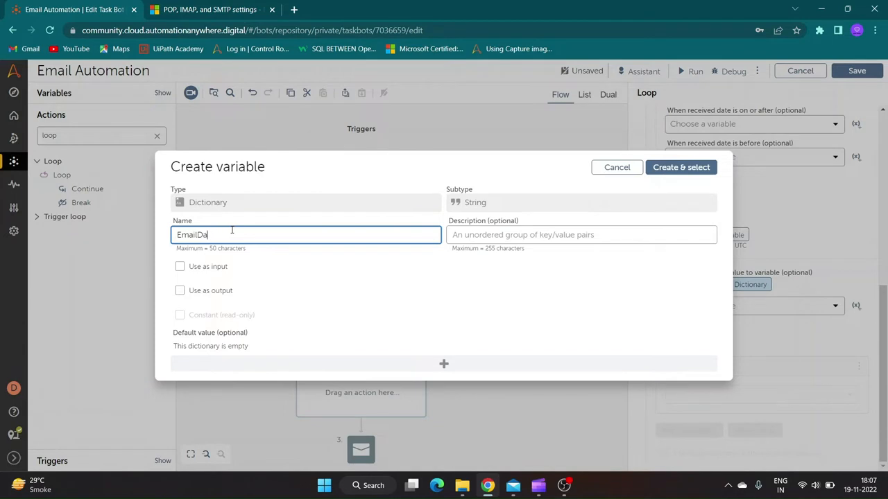
{"action": "type", "text": "ta"}
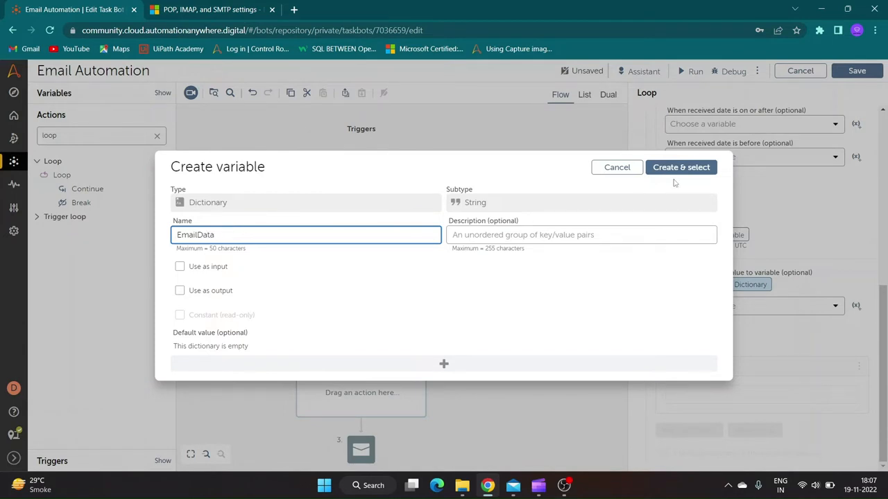
{"action": "left_click", "coordinate": [681, 167]}
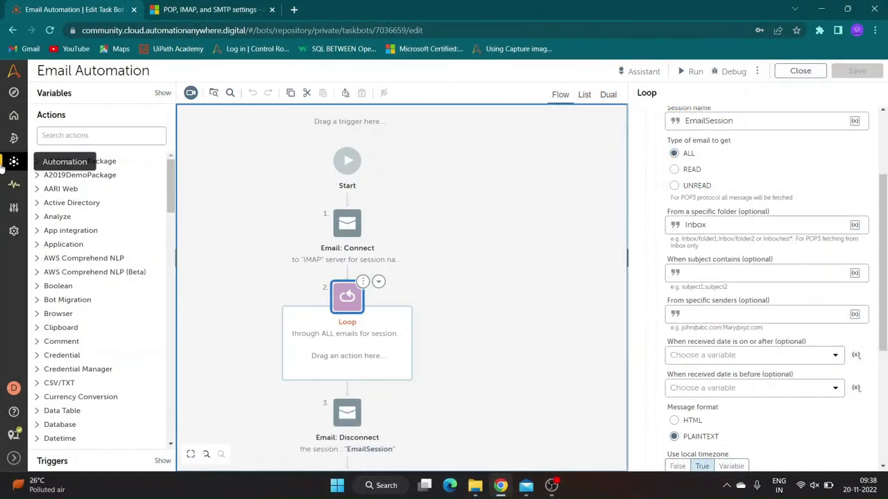
Step: Add a Message box showing EmailData emailSubject and emailMessage with labels, then save
{"action": "type", "text": "message"}
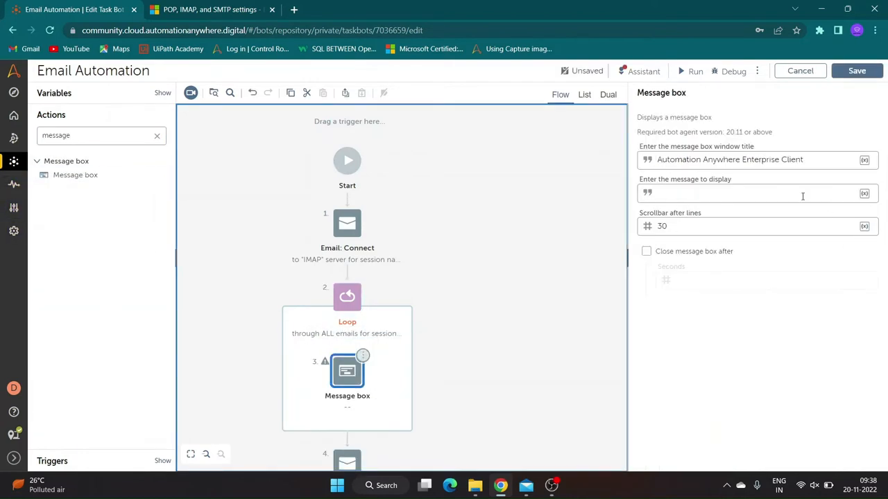
{"action": "left_click", "coordinate": [864, 192]}
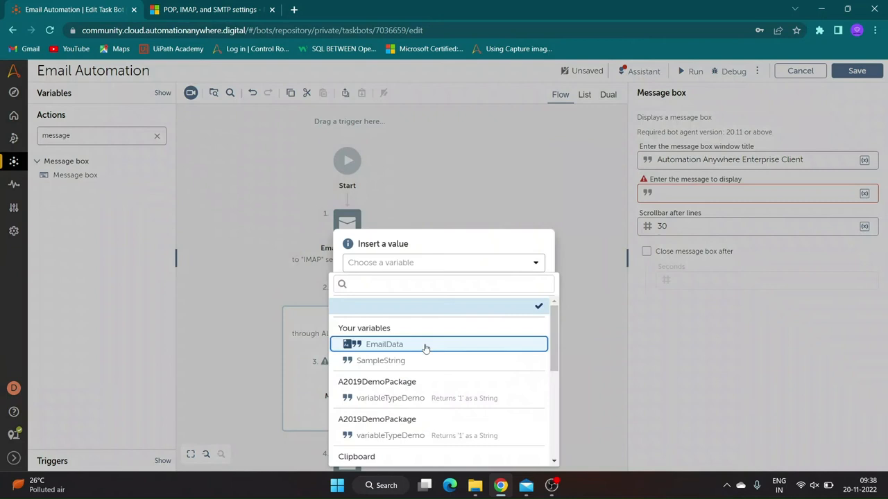
{"action": "left_click", "coordinate": [383, 344]}
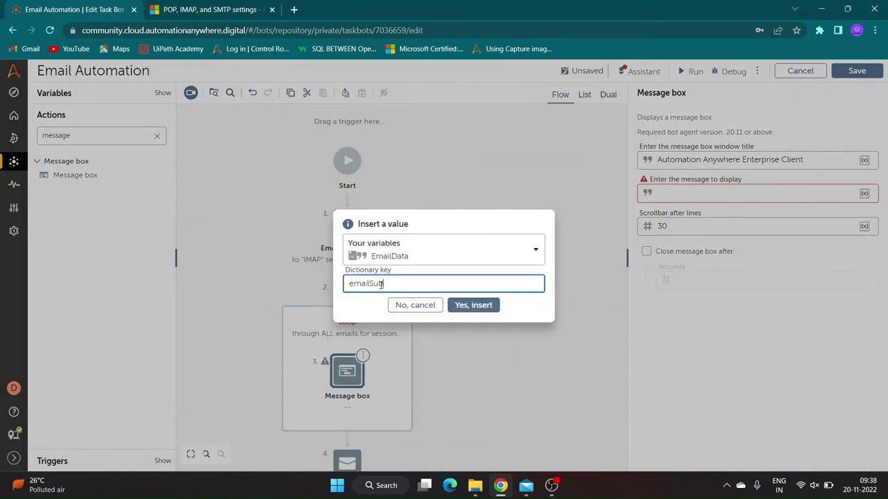
{"action": "left_click", "coordinate": [473, 306]}
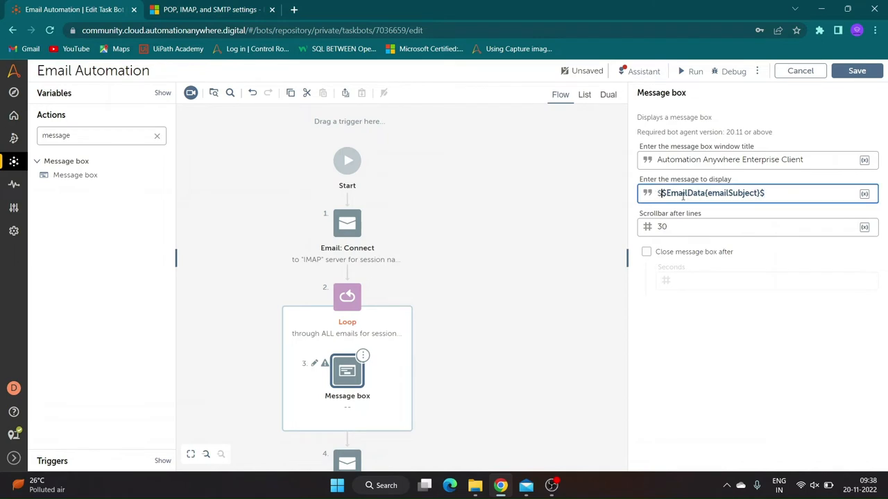
{"action": "type", "text": "Subject-"}
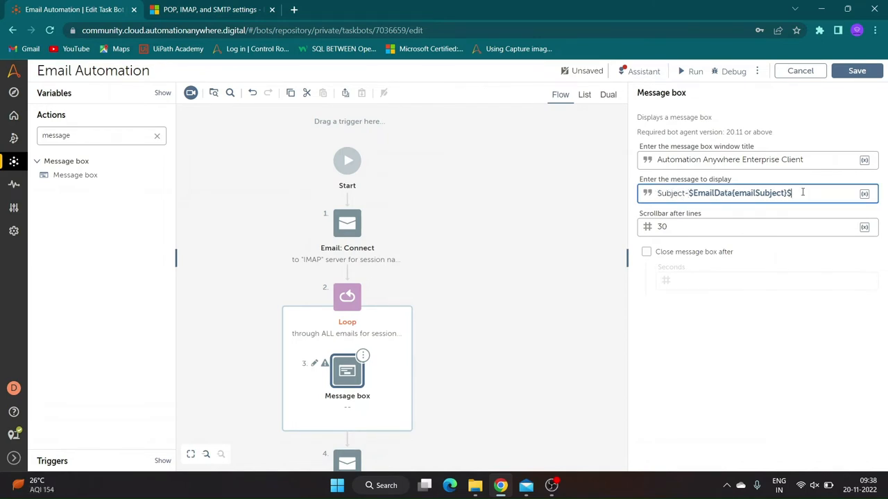
{"action": "type", "text": "Message-"}
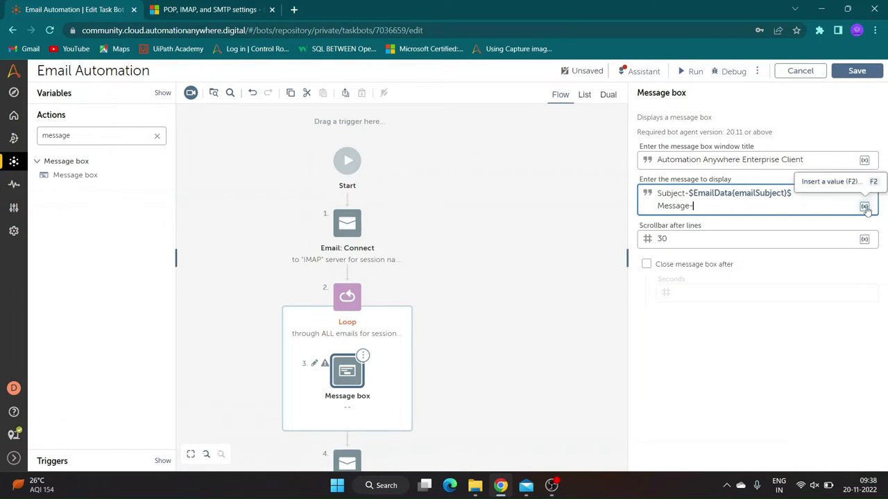
{"action": "left_click", "coordinate": [864, 206]}
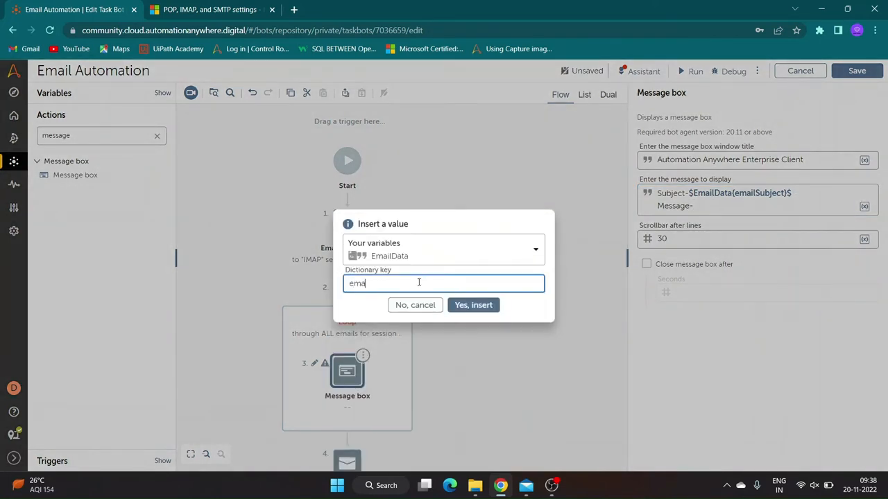
{"action": "left_click", "coordinate": [473, 305]}
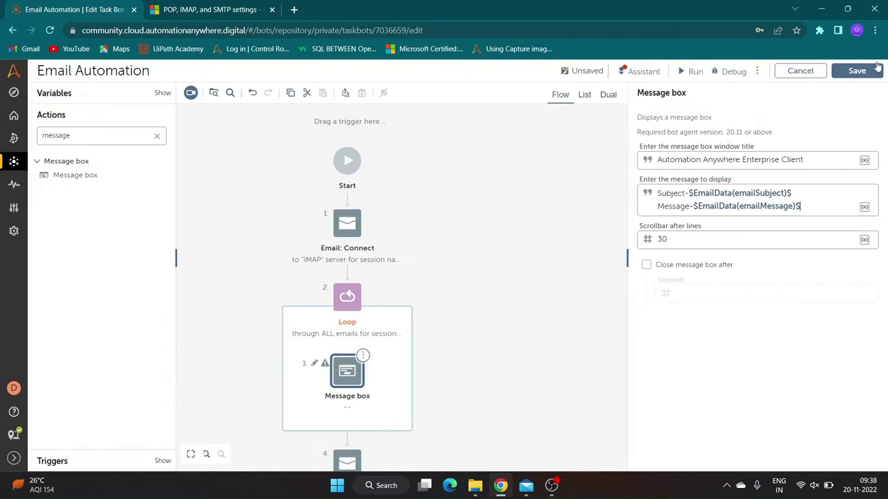
{"action": "left_click", "coordinate": [858, 71]}
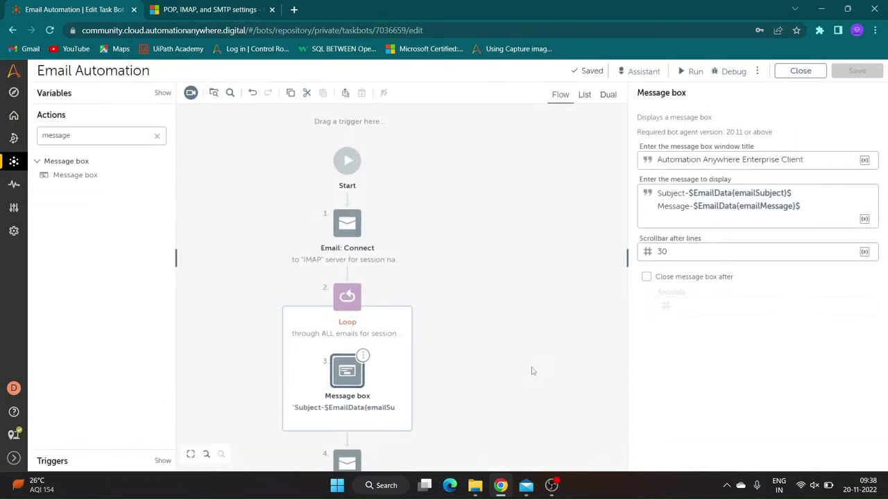
{"action": "left_click", "coordinate": [526, 486]}
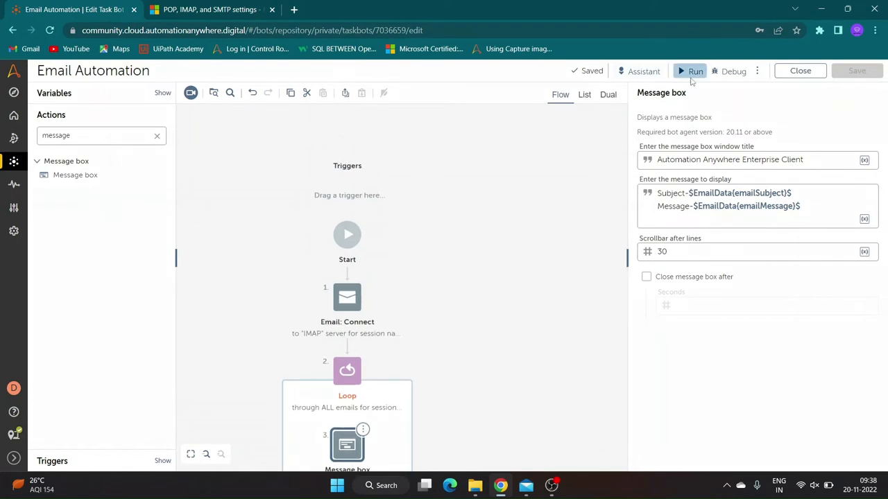
Step: Run the bot, closing each mail's message box and the success notice
{"action": "left_click", "coordinate": [695, 71]}
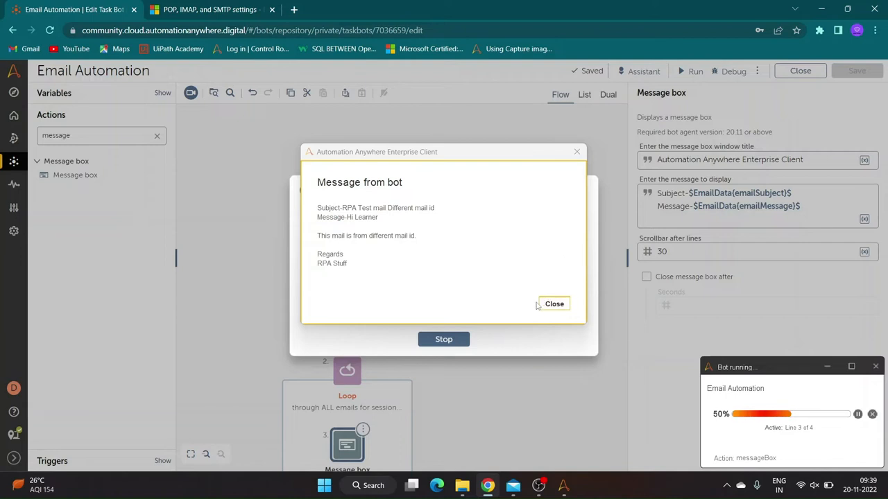
{"action": "left_click", "coordinate": [555, 304]}
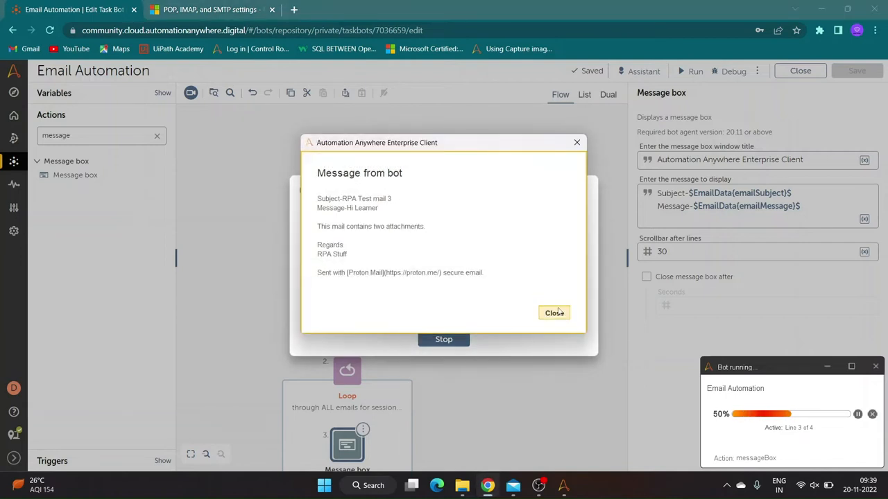
{"action": "left_click", "coordinate": [554, 313]}
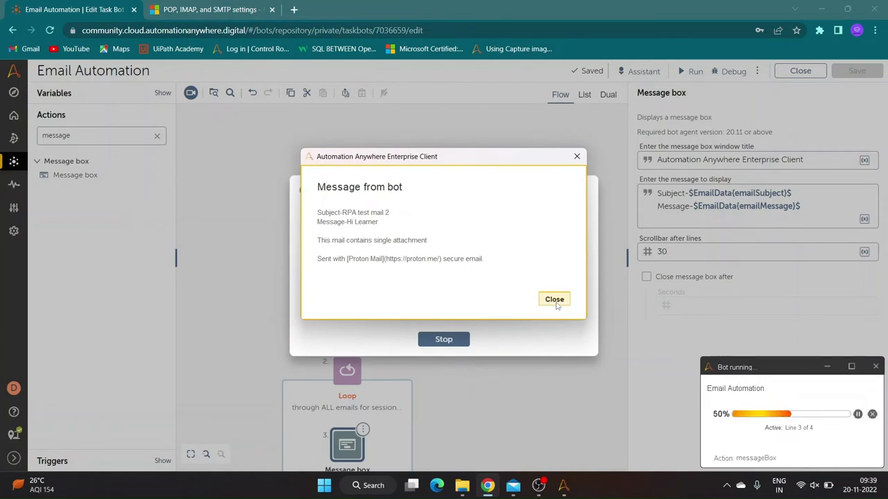
{"action": "left_click", "coordinate": [554, 299]}
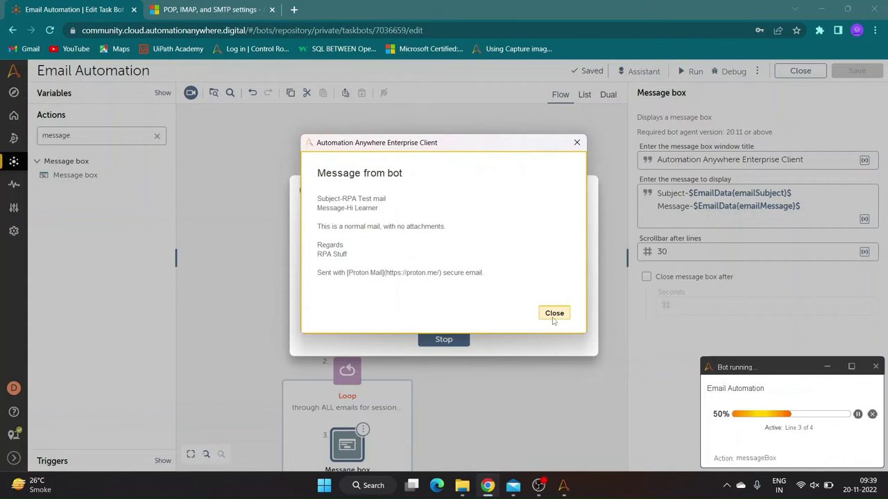
{"action": "left_click", "coordinate": [554, 313]}
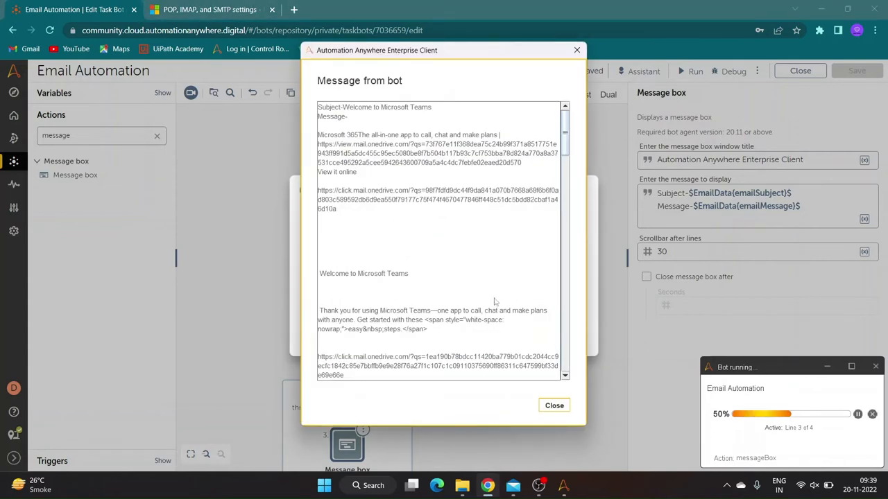
{"action": "scroll", "scroll_direction": "down", "scroll_amount": 3}
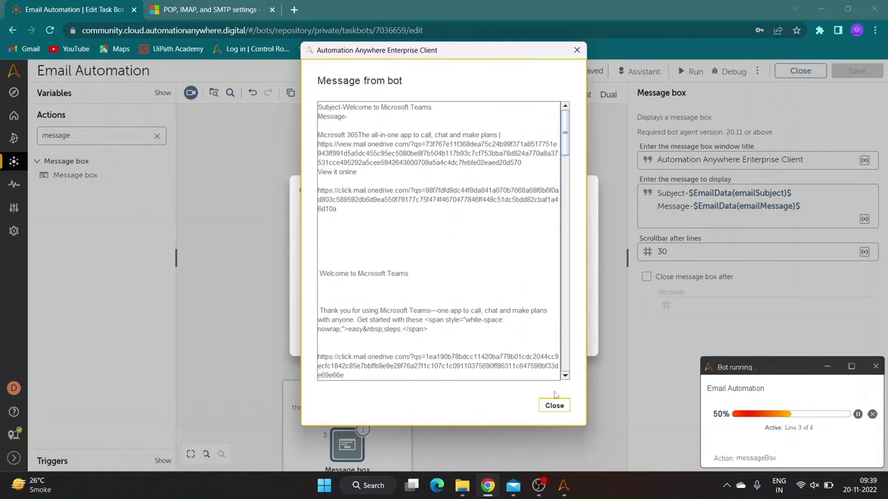
{"action": "left_click", "coordinate": [554, 406]}
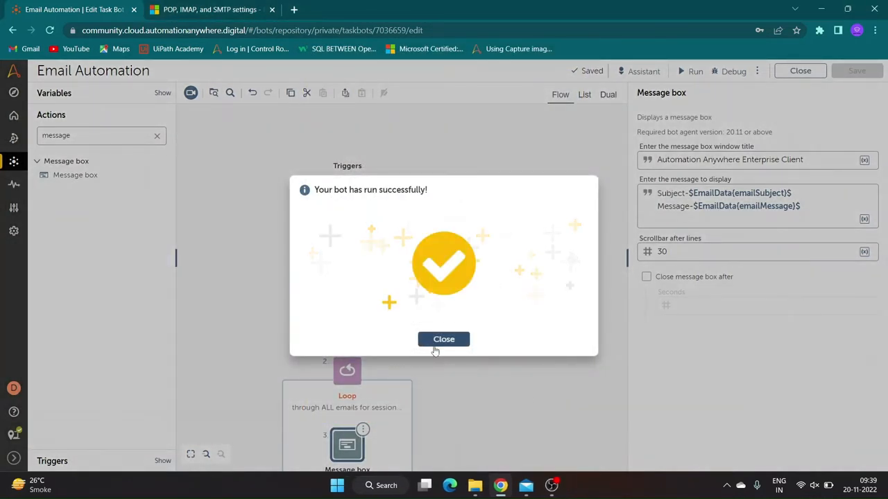
{"action": "left_click", "coordinate": [444, 339]}
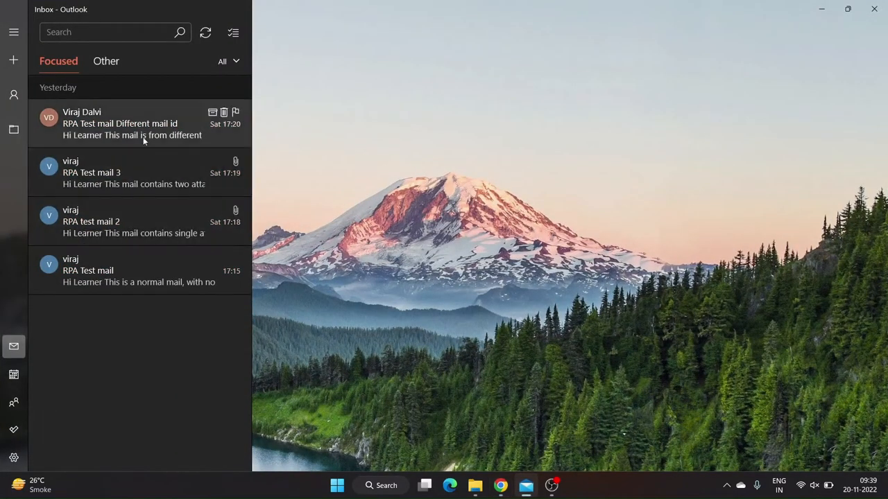
Step: Open RPA Test mail 3 to view its two attachments, then RPA test mail 2
{"action": "left_click", "coordinate": [91, 172]}
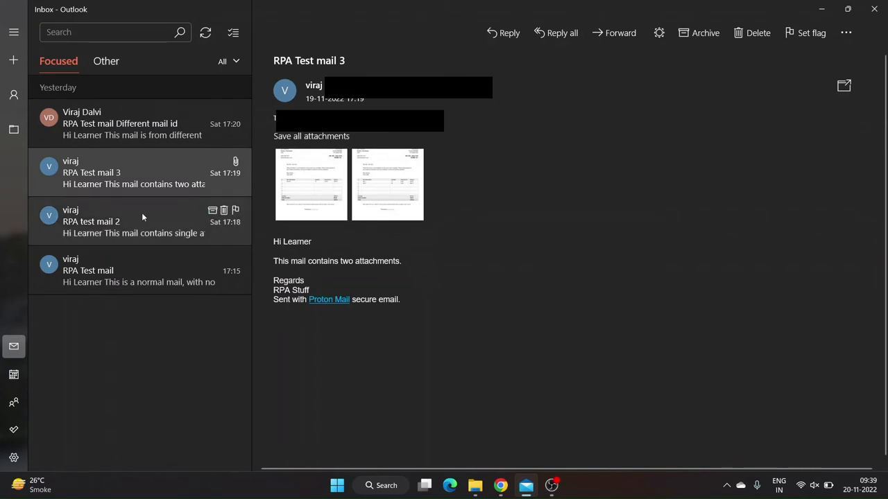
{"action": "left_click", "coordinate": [139, 271]}
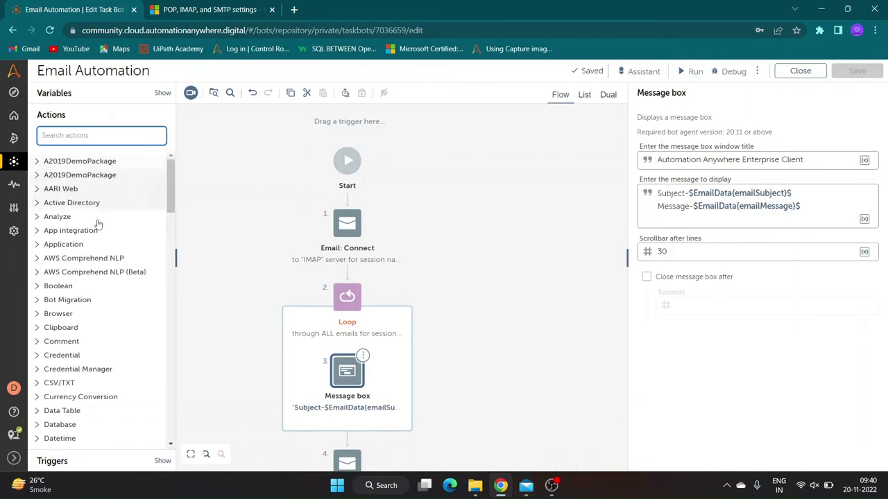
Step: Expand the Email action group to show Save attachments and Save all attachments
{"action": "scroll", "scroll_direction": "down", "scroll_amount": 3}
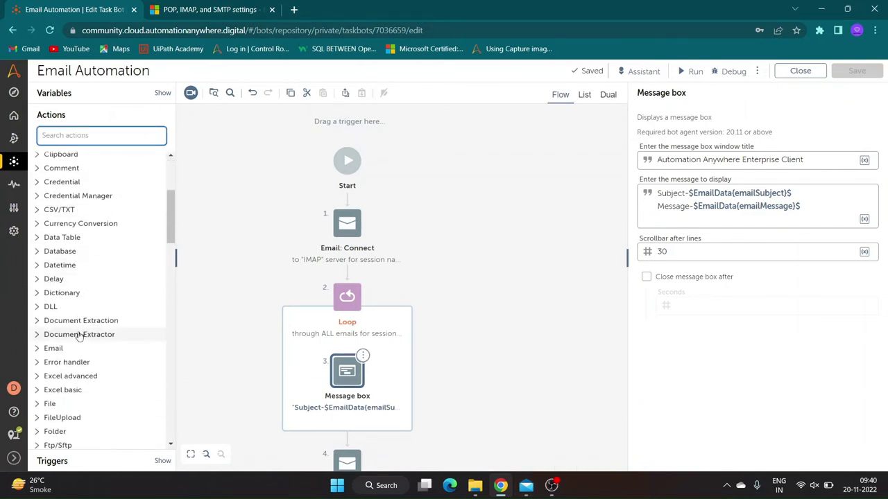
{"action": "left_click", "coordinate": [53, 348]}
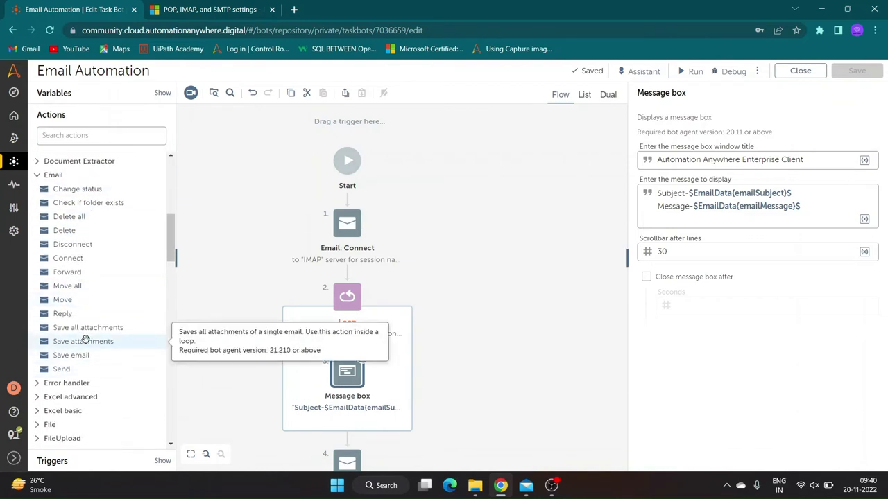
{"action": "mouse_move", "coordinate": [88, 327]}
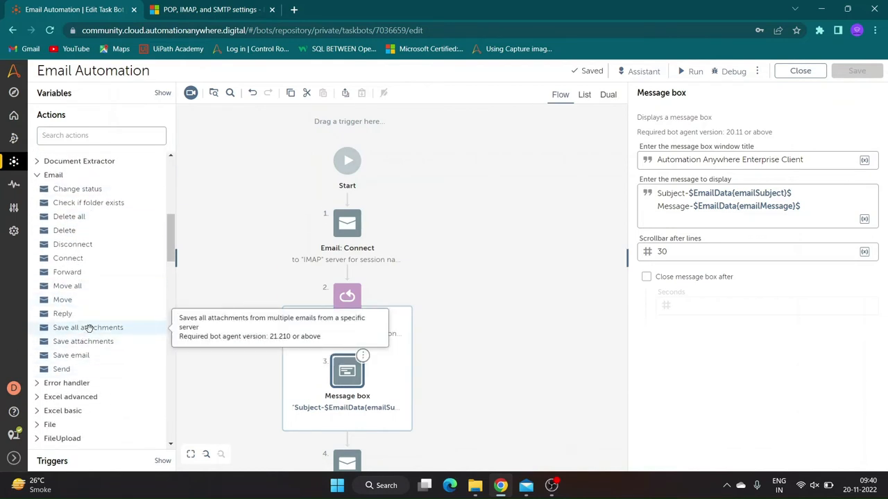
{"action": "mouse_move", "coordinate": [82, 340]}
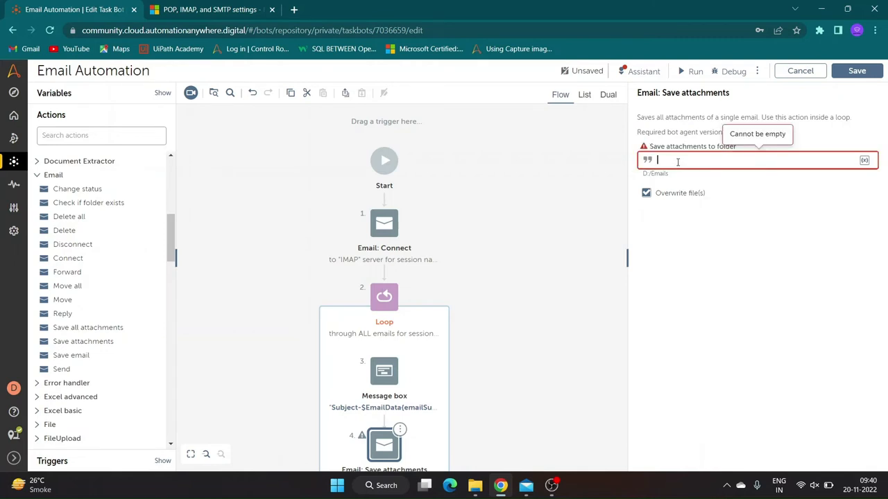
Step: Set the loop's attachment folder to E:\AA\YouTube\Email Automation\Attachments and save the bot
{"action": "type", "text": "E:\\AA\\YouTube\\Email Automation\\Attachments"}
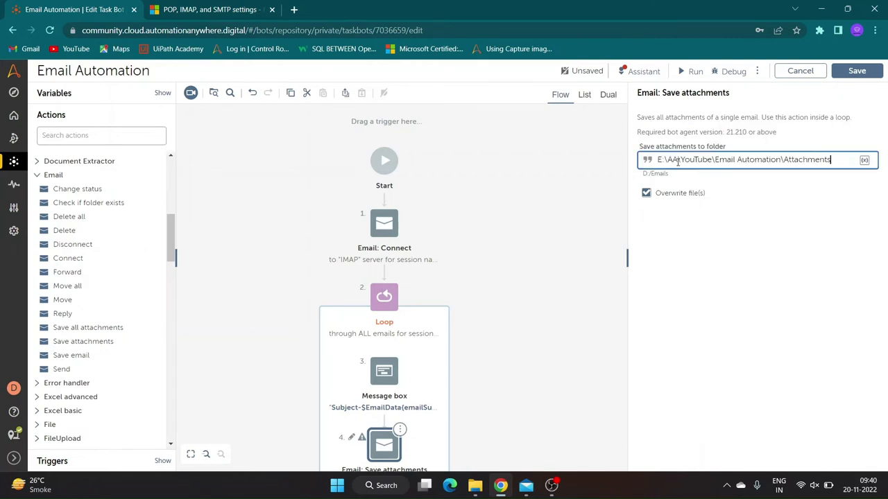
{"action": "left_click", "coordinate": [856, 70]}
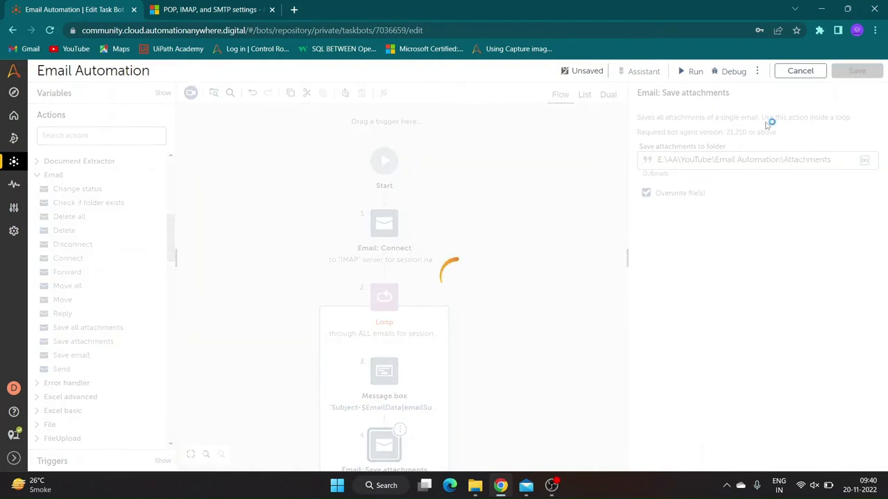
{"action": "left_click", "coordinate": [384, 297]}
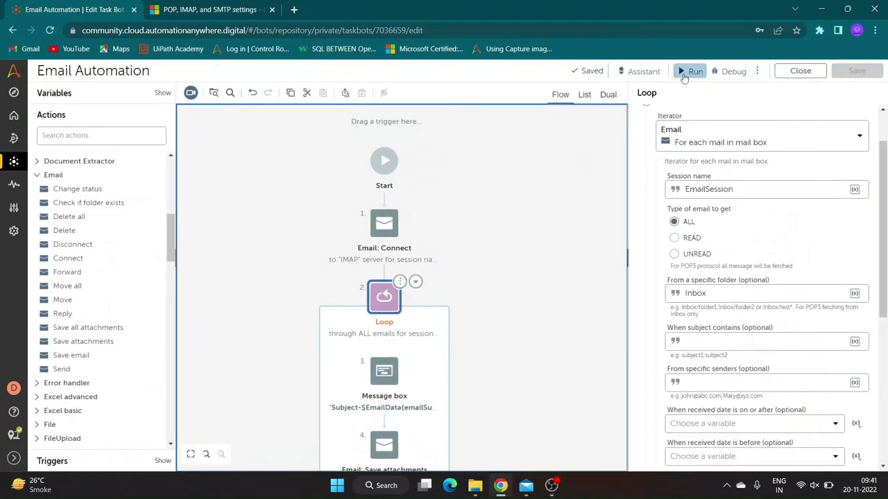
Step: Run the bot, dismiss the three email message boxes, and switch to the mail app
{"action": "left_click", "coordinate": [695, 71]}
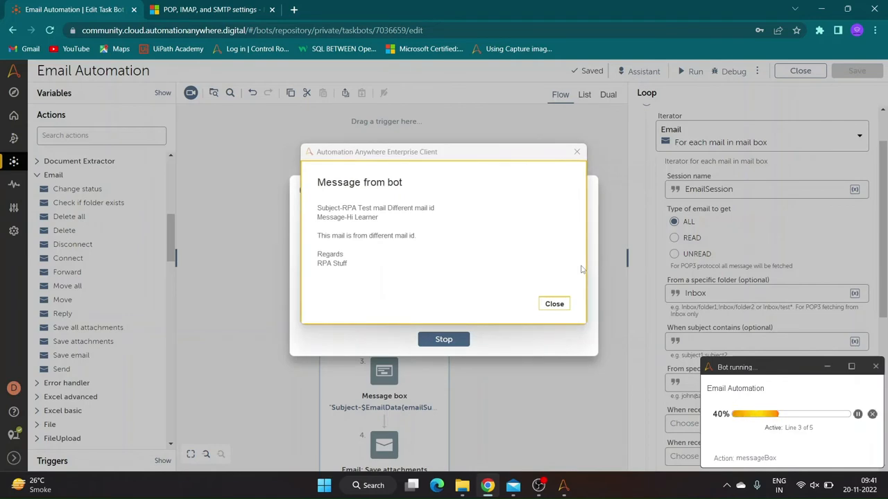
{"action": "left_click", "coordinate": [554, 304]}
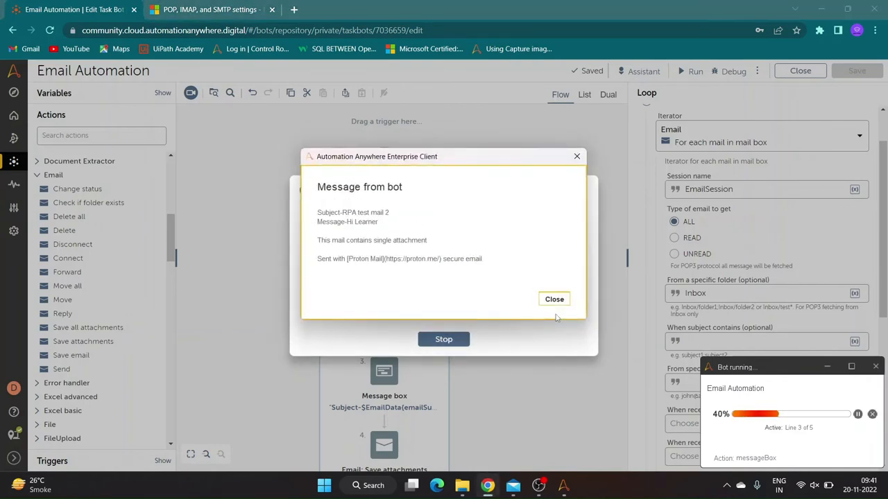
{"action": "left_click", "coordinate": [554, 299]}
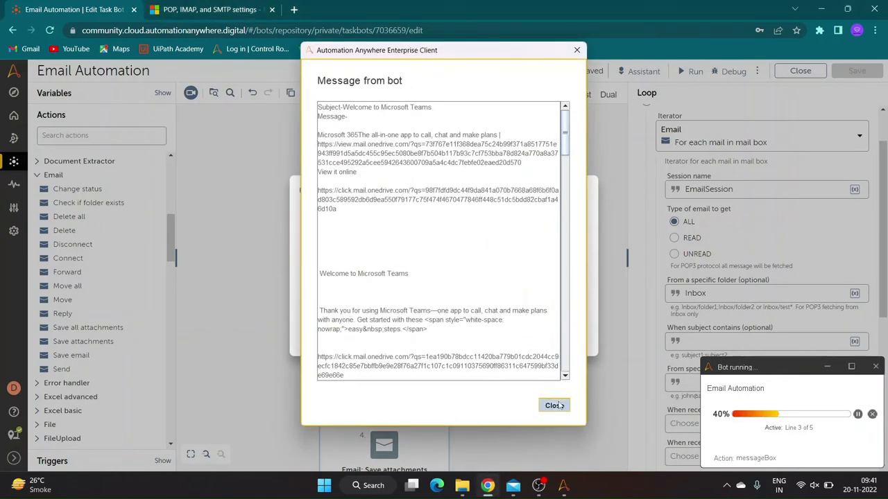
{"action": "left_click", "coordinate": [554, 405]}
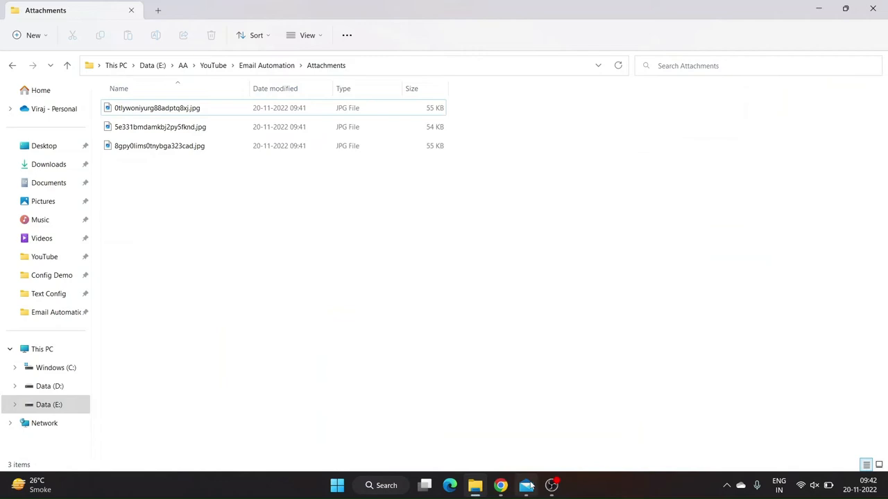
{"action": "left_click", "coordinate": [526, 485]}
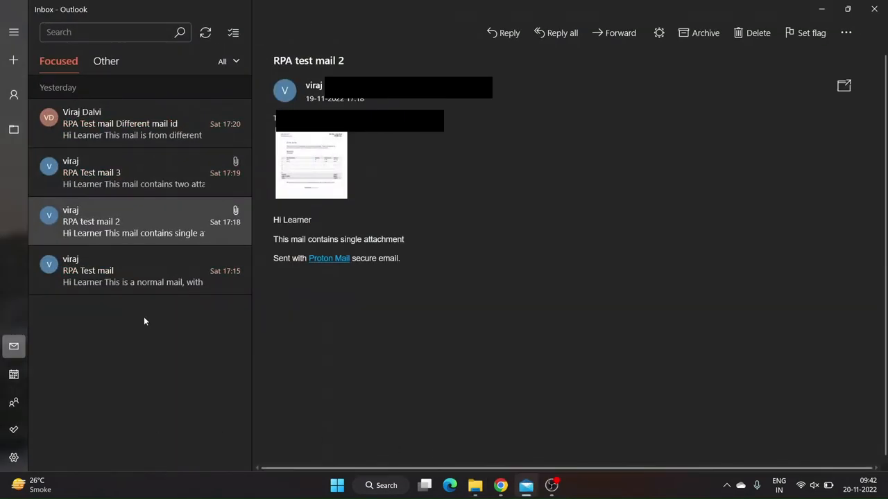
Step: Recheck RPA Test mail 3 and RPA test mail 2 and their attachments in Outlook
{"action": "left_click", "coordinate": [133, 172]}
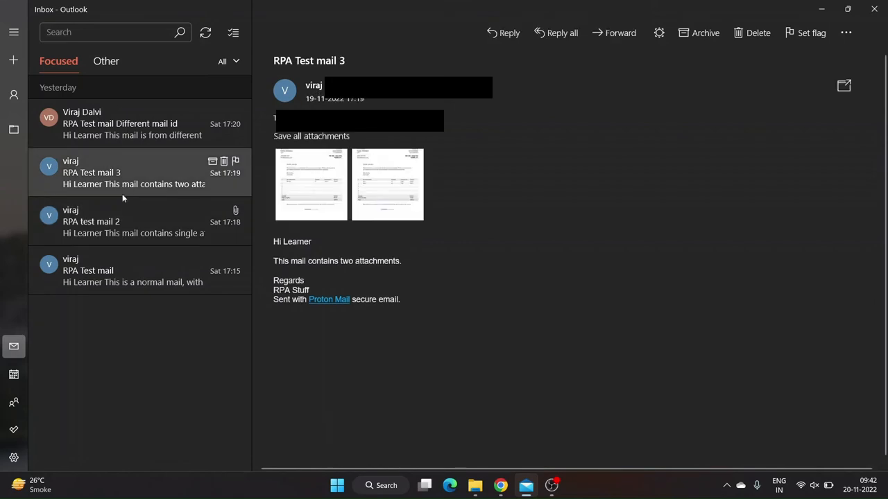
{"action": "mouse_move", "coordinate": [118, 227]}
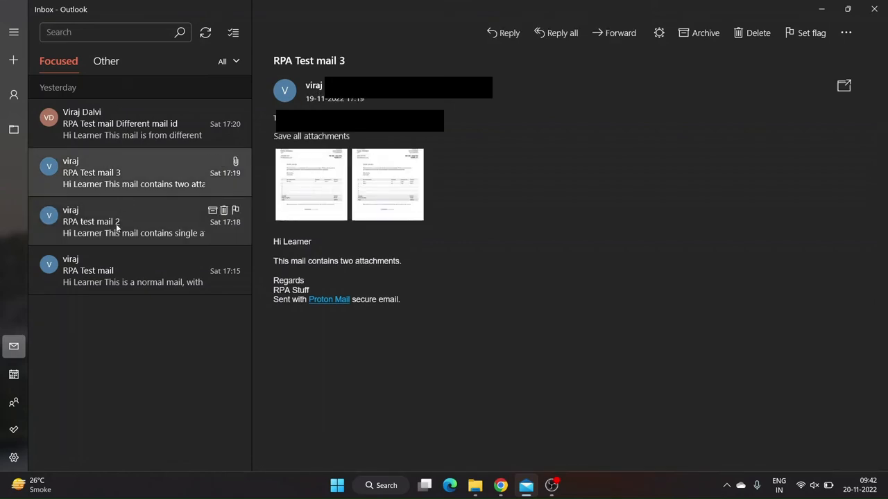
{"action": "left_click", "coordinate": [91, 222]}
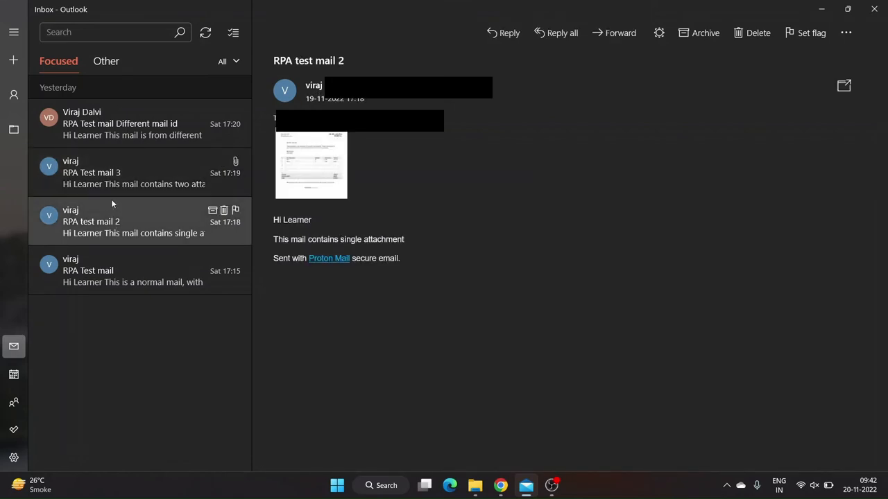
{"action": "right_click", "coordinate": [139, 172]}
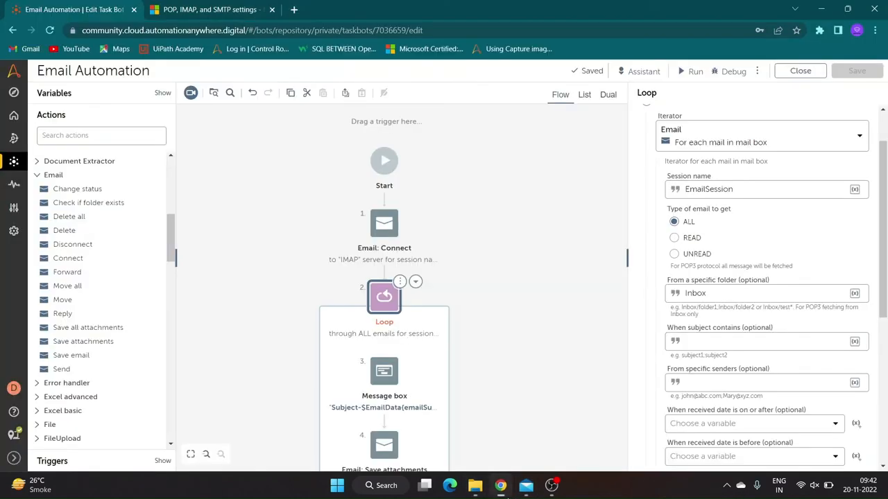
Step: Disable the loop and save unread mails' attachments to E:\AA\YouTube\Email Automation\Attachments
{"action": "scroll", "scroll_direction": "down", "scroll_amount": 3}
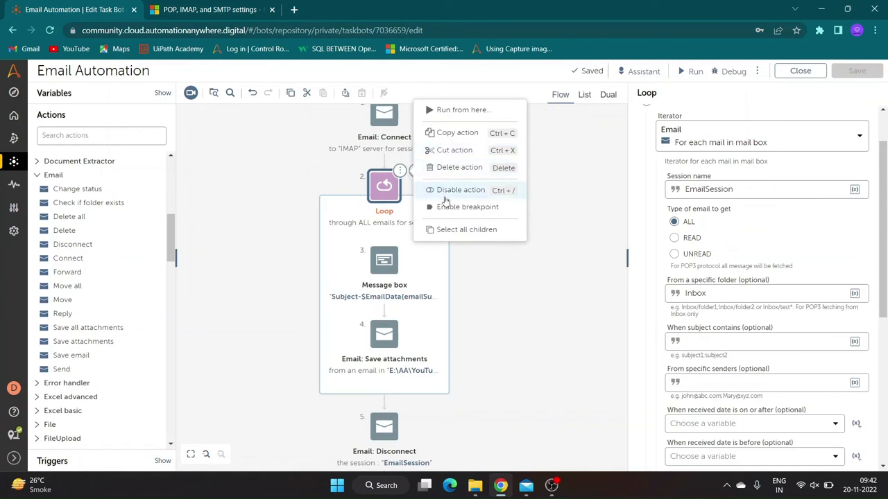
{"action": "left_click", "coordinate": [460, 190]}
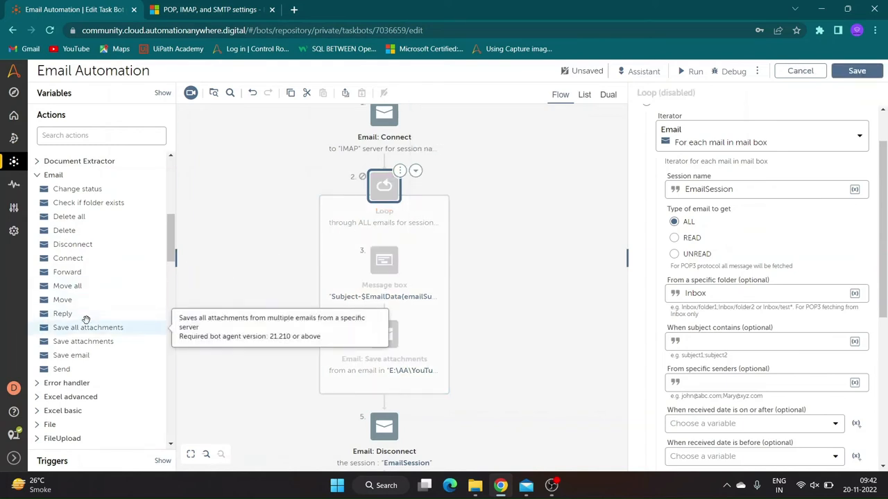
{"action": "mouse_move", "coordinate": [86, 331]}
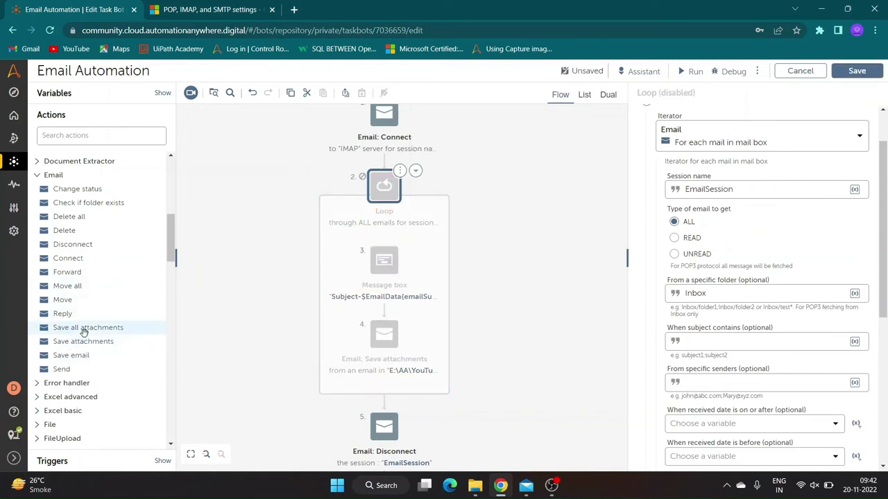
{"action": "left_click", "coordinate": [384, 426]}
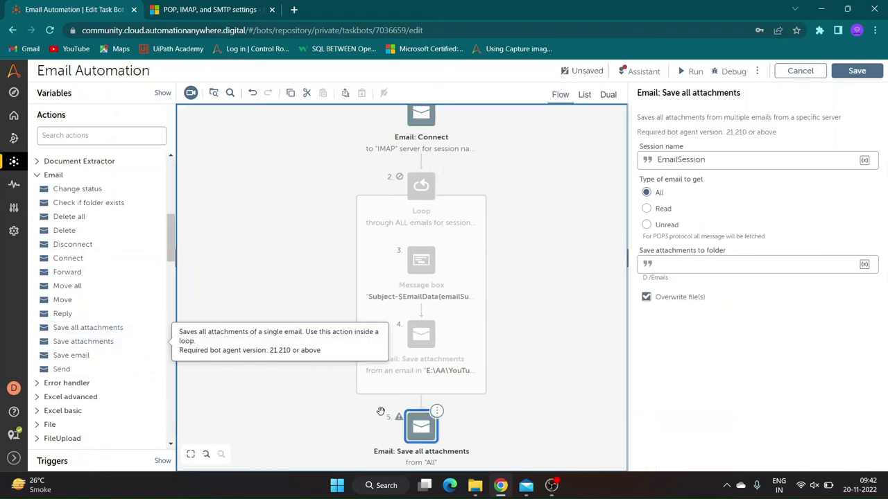
{"action": "left_click", "coordinate": [645, 224]}
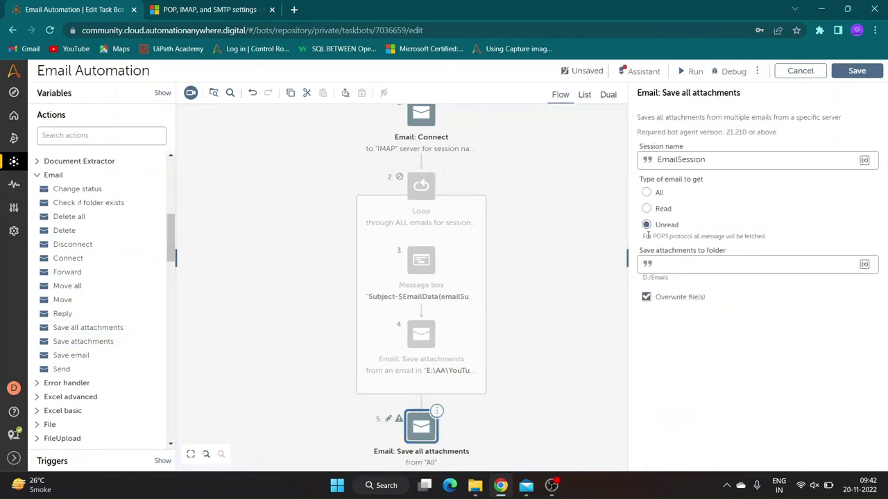
{"action": "type", "text": "E:\\AA\\YouTube\\Email Automation\\Attachments"}
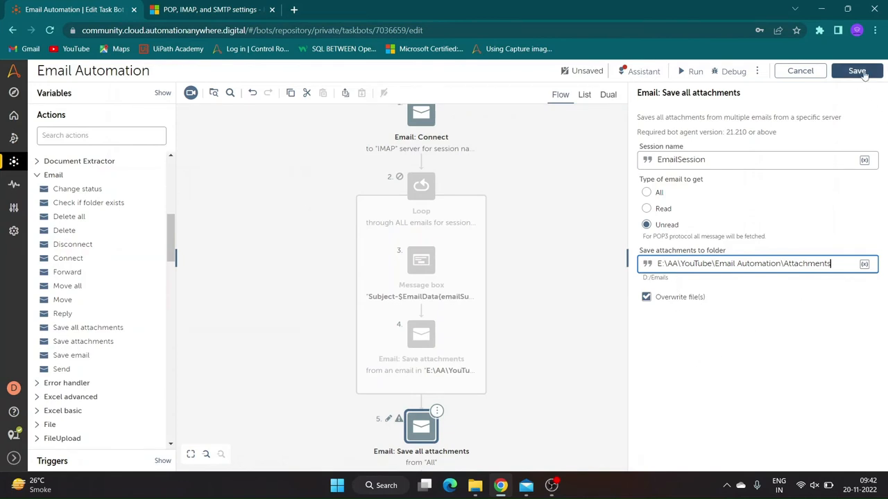
{"action": "left_click", "coordinate": [857, 71]}
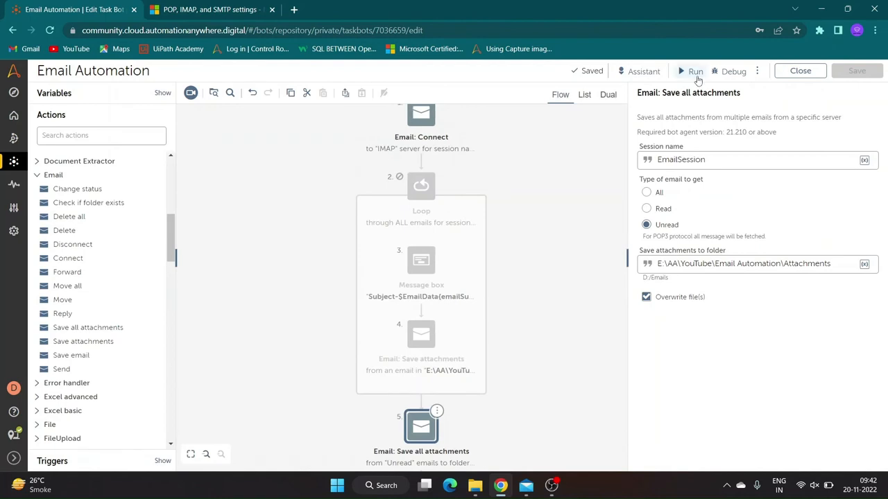
Step: Run the bot, dismiss the success message, and return to the bot editor
{"action": "left_click", "coordinate": [695, 71]}
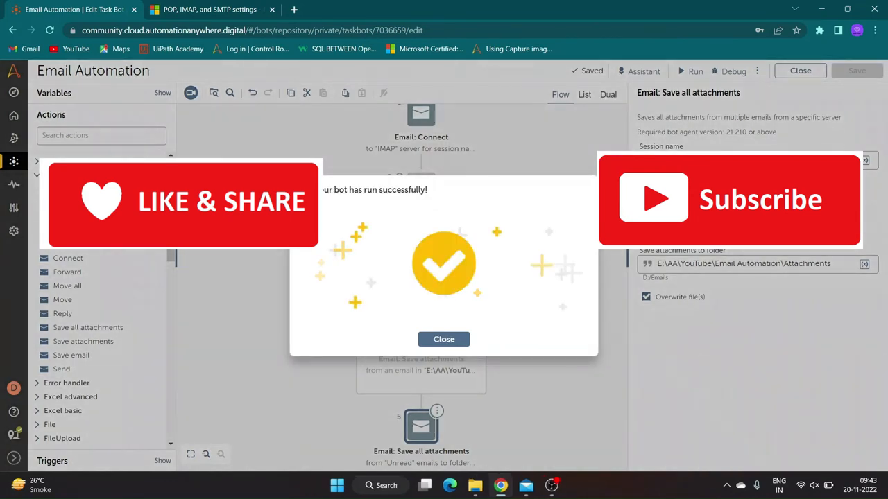
{"action": "left_click", "coordinate": [475, 484]}
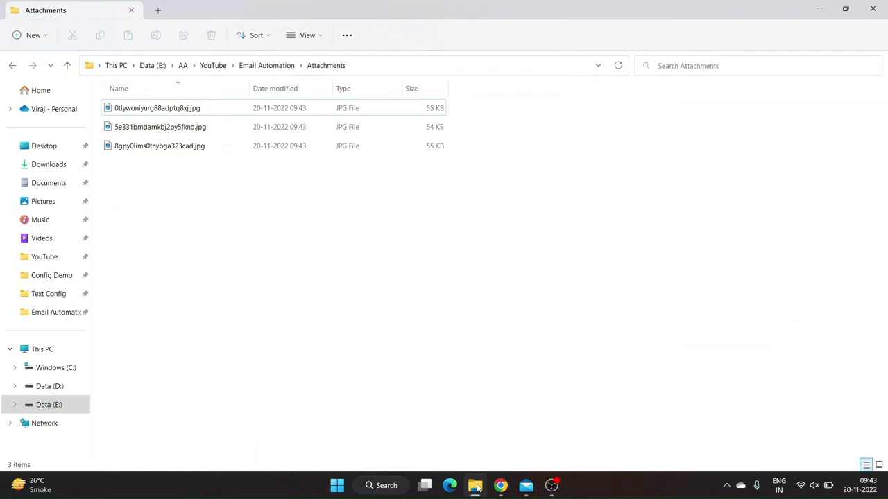
{"action": "left_click", "coordinate": [475, 484]}
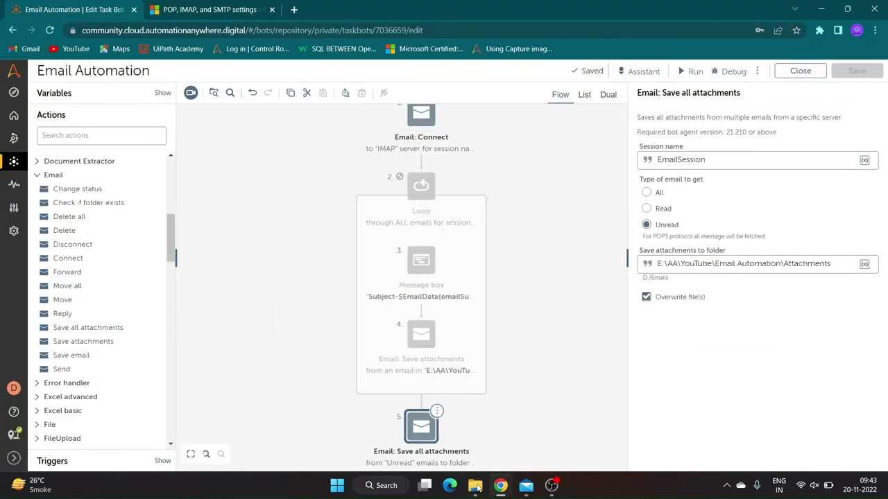
{"action": "mouse_move", "coordinate": [63, 299]}
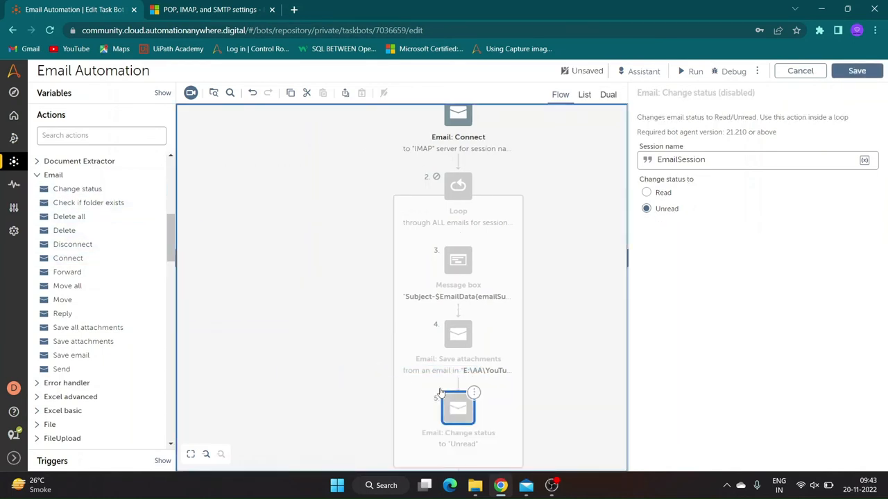
Step: Re-enable the loop and its inner steps, then select the loop's settings
{"action": "right_click", "coordinate": [458, 186]}
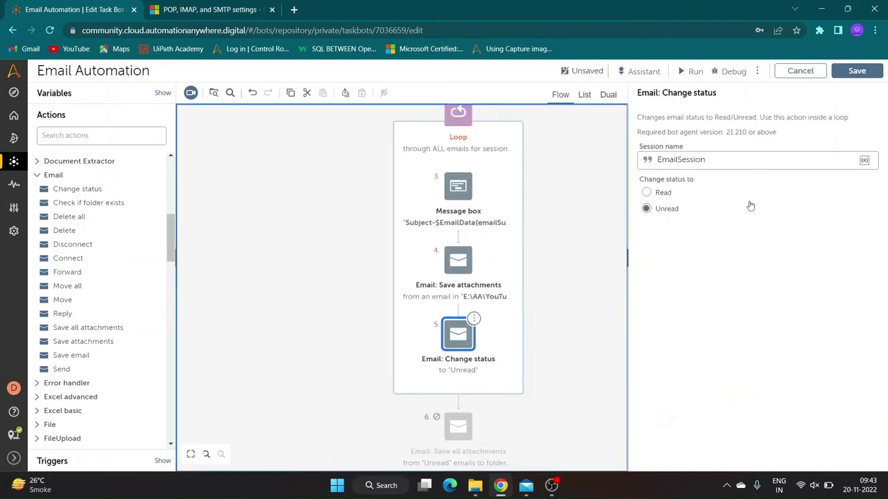
{"action": "mouse_move", "coordinate": [590, 247]}
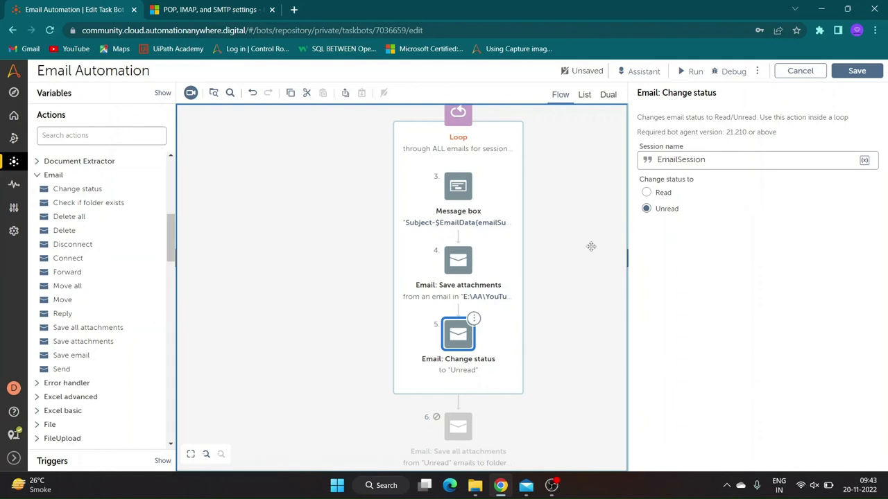
{"action": "left_click", "coordinate": [457, 185]}
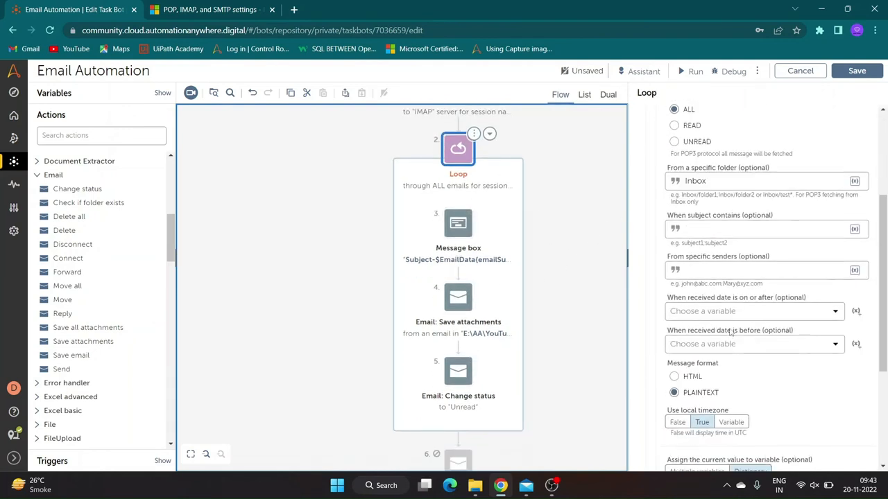
Step: Filter the loop to mails whose subject contains 'RPA' and save the bot
{"action": "scroll", "scroll_direction": "down", "scroll_amount": 3}
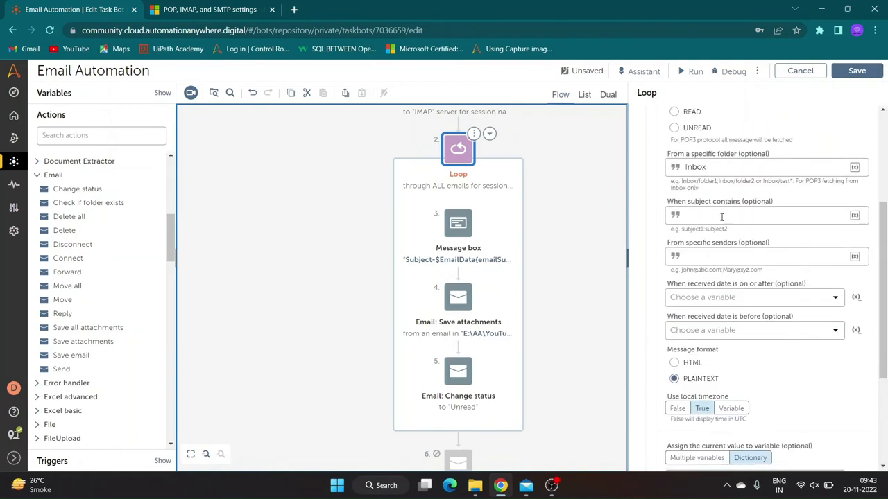
{"action": "left_click", "coordinate": [760, 215]}
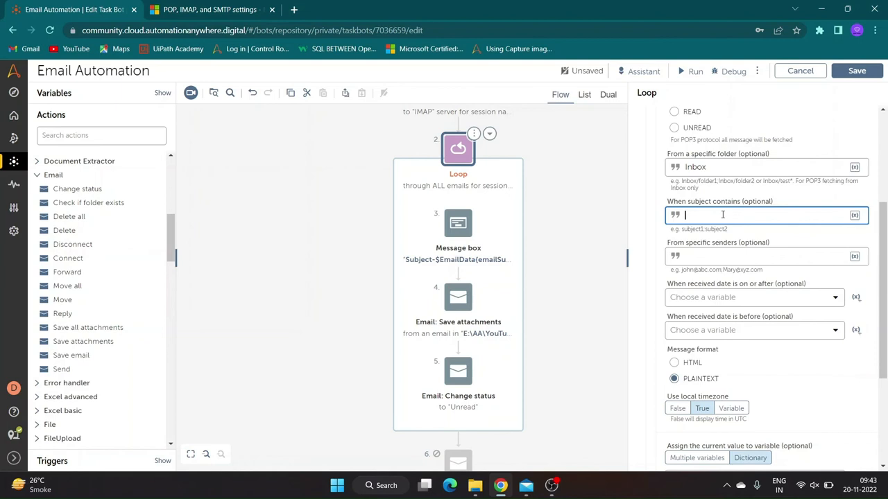
{"action": "type", "text": "RPA"}
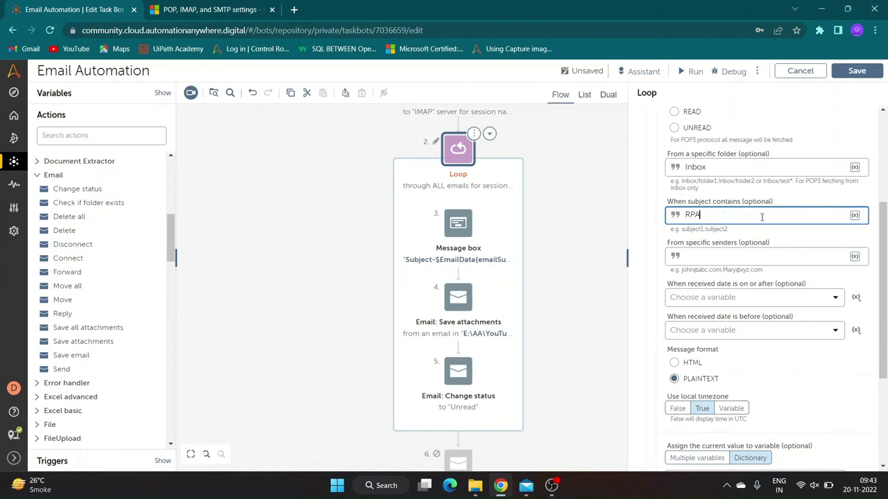
{"action": "scroll", "scroll_direction": "down", "scroll_amount": 3}
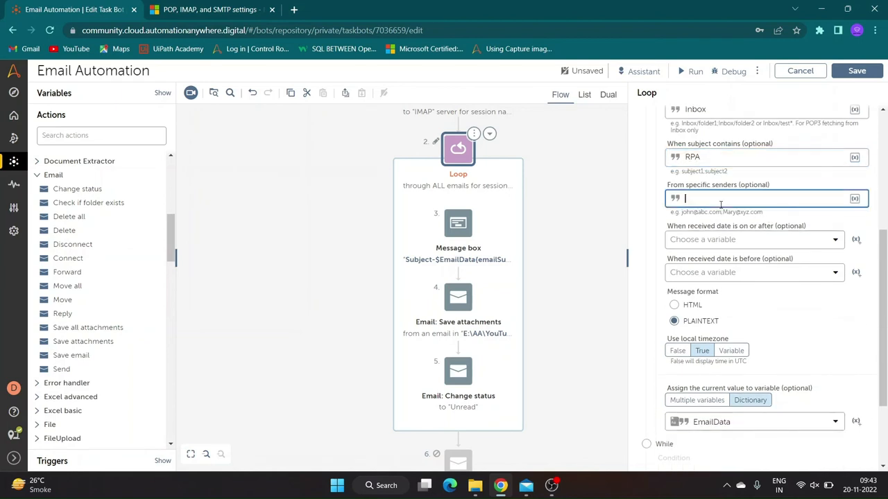
{"action": "scroll", "scroll_direction": "down", "scroll_amount": 3}
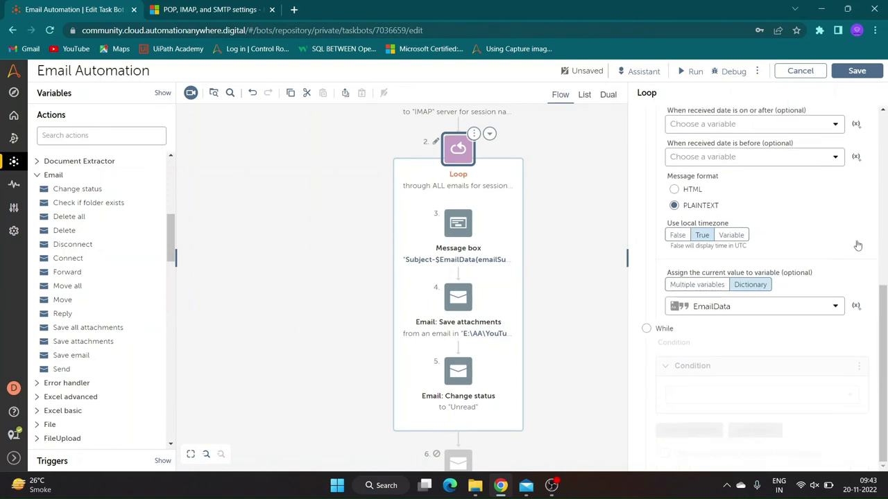
{"action": "scroll", "scroll_direction": "down", "scroll_amount": 3}
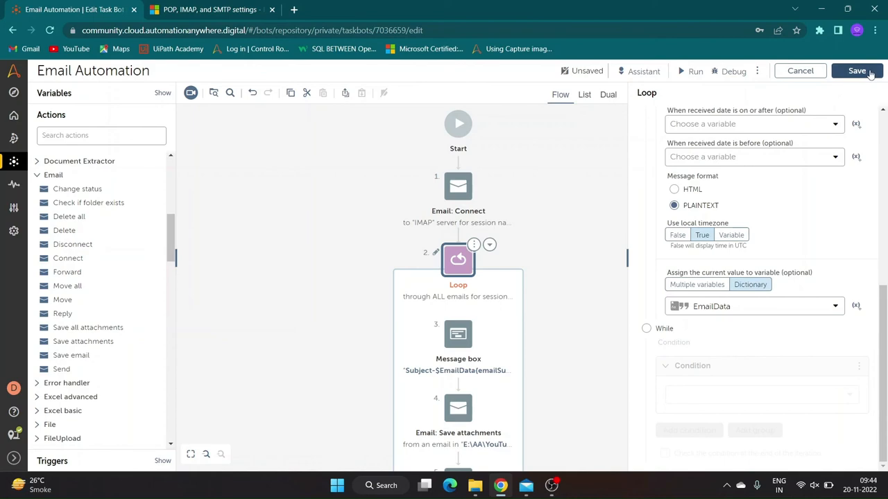
{"action": "left_click", "coordinate": [857, 71]}
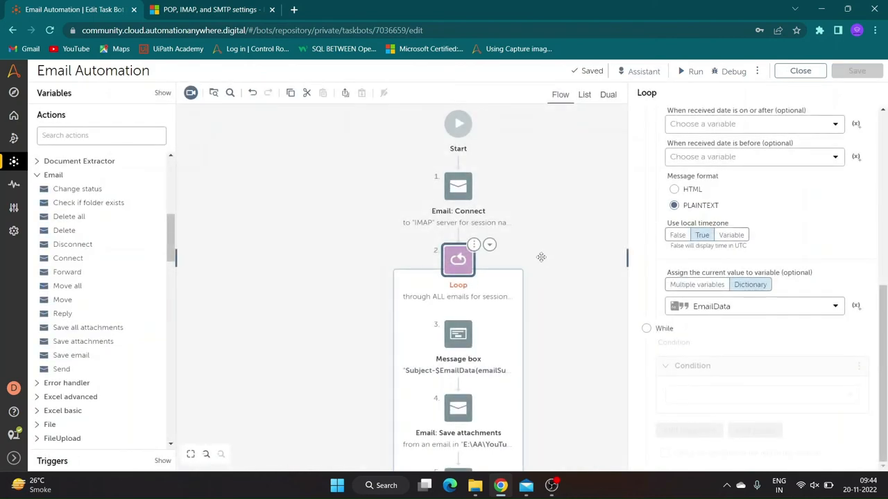
Step: Run the filtered bot, closing both email message boxes and the success dialog
{"action": "left_click", "coordinate": [695, 71]}
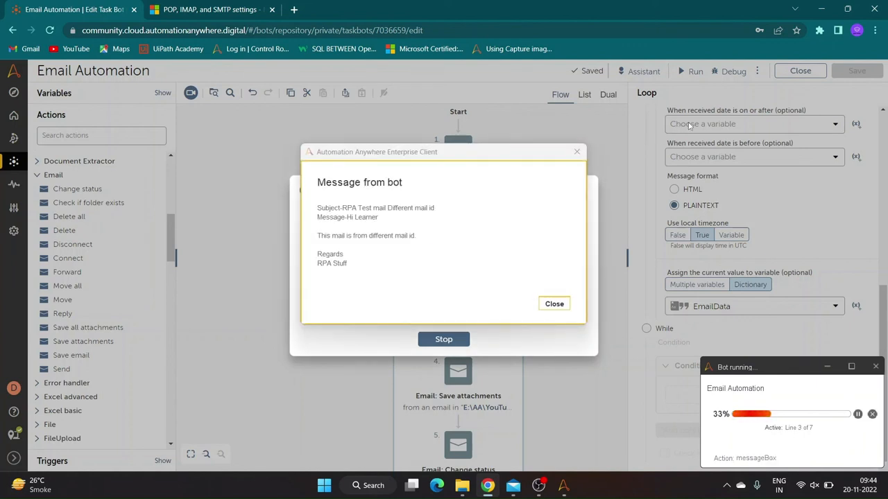
{"action": "left_click", "coordinate": [555, 303]}
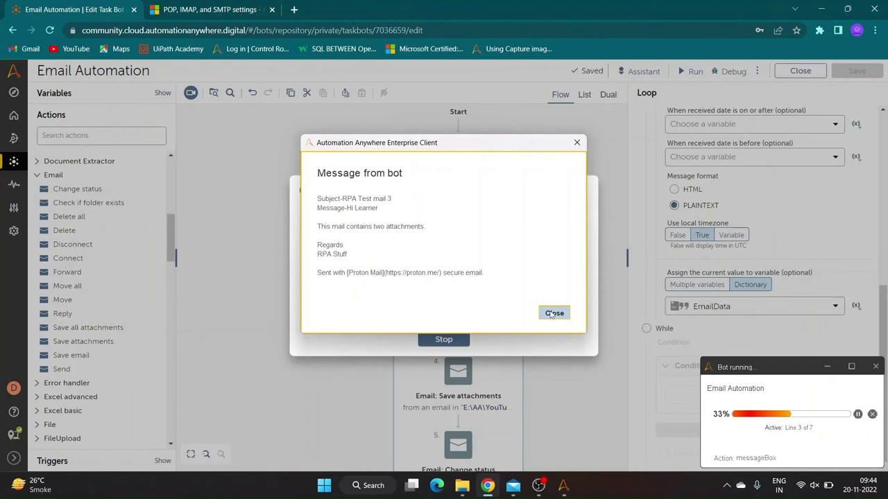
{"action": "left_click", "coordinate": [553, 313]}
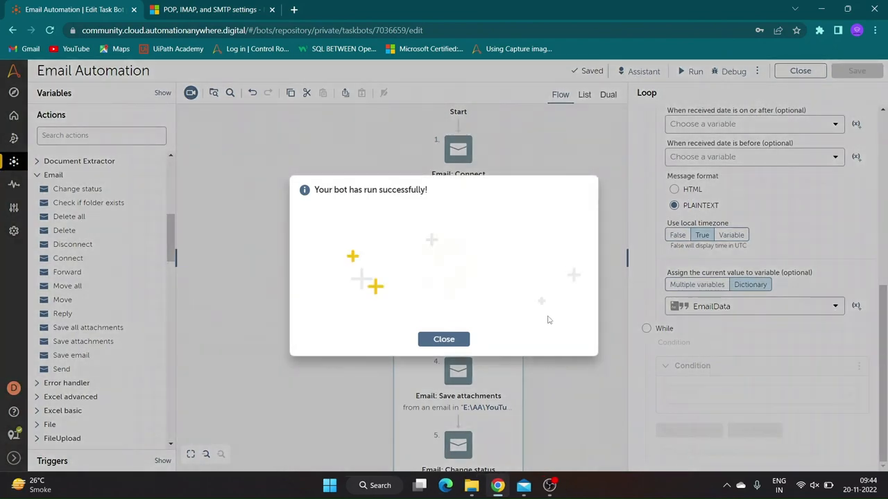
{"action": "left_click", "coordinate": [444, 339]}
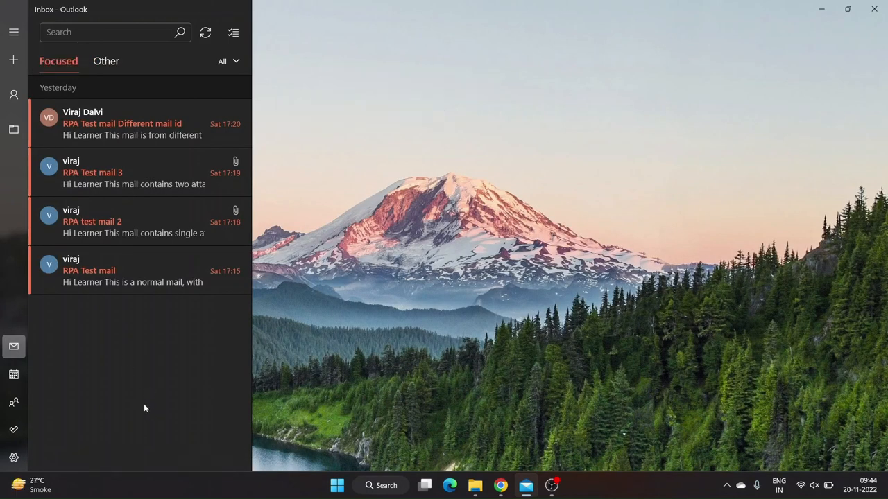
{"action": "mouse_move", "coordinate": [804, 5]}
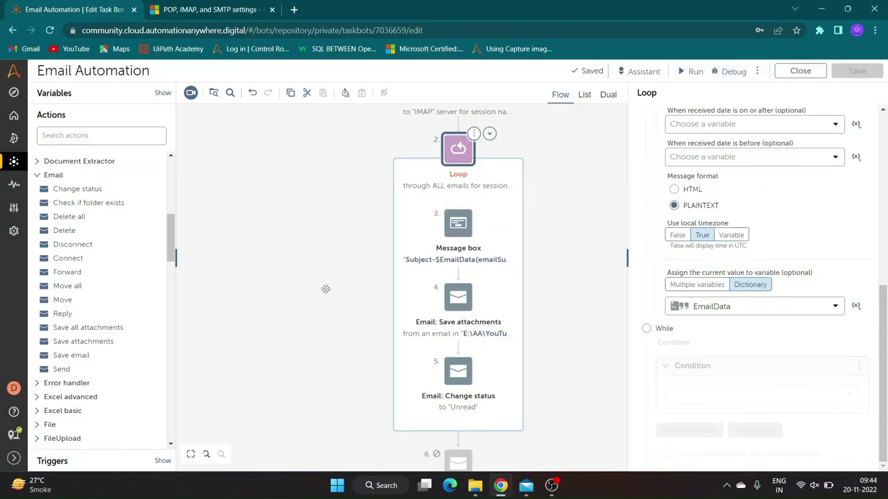
{"action": "scroll", "scroll_direction": "down", "scroll_amount": 3}
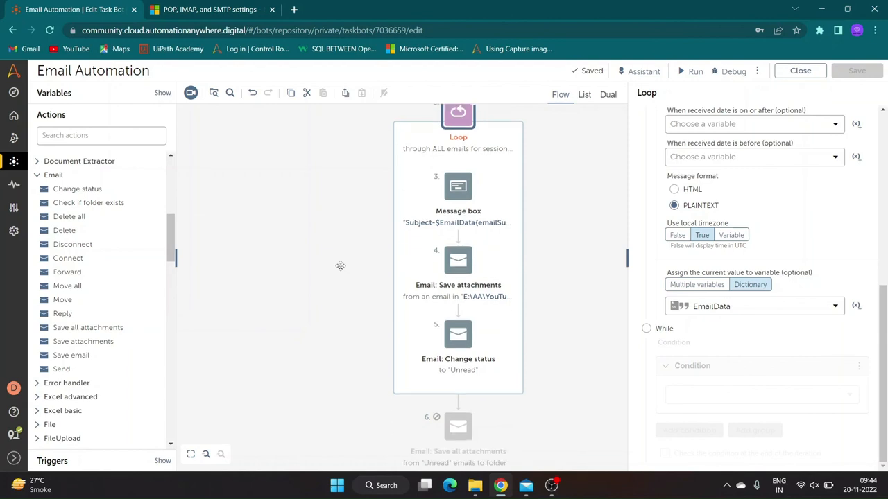